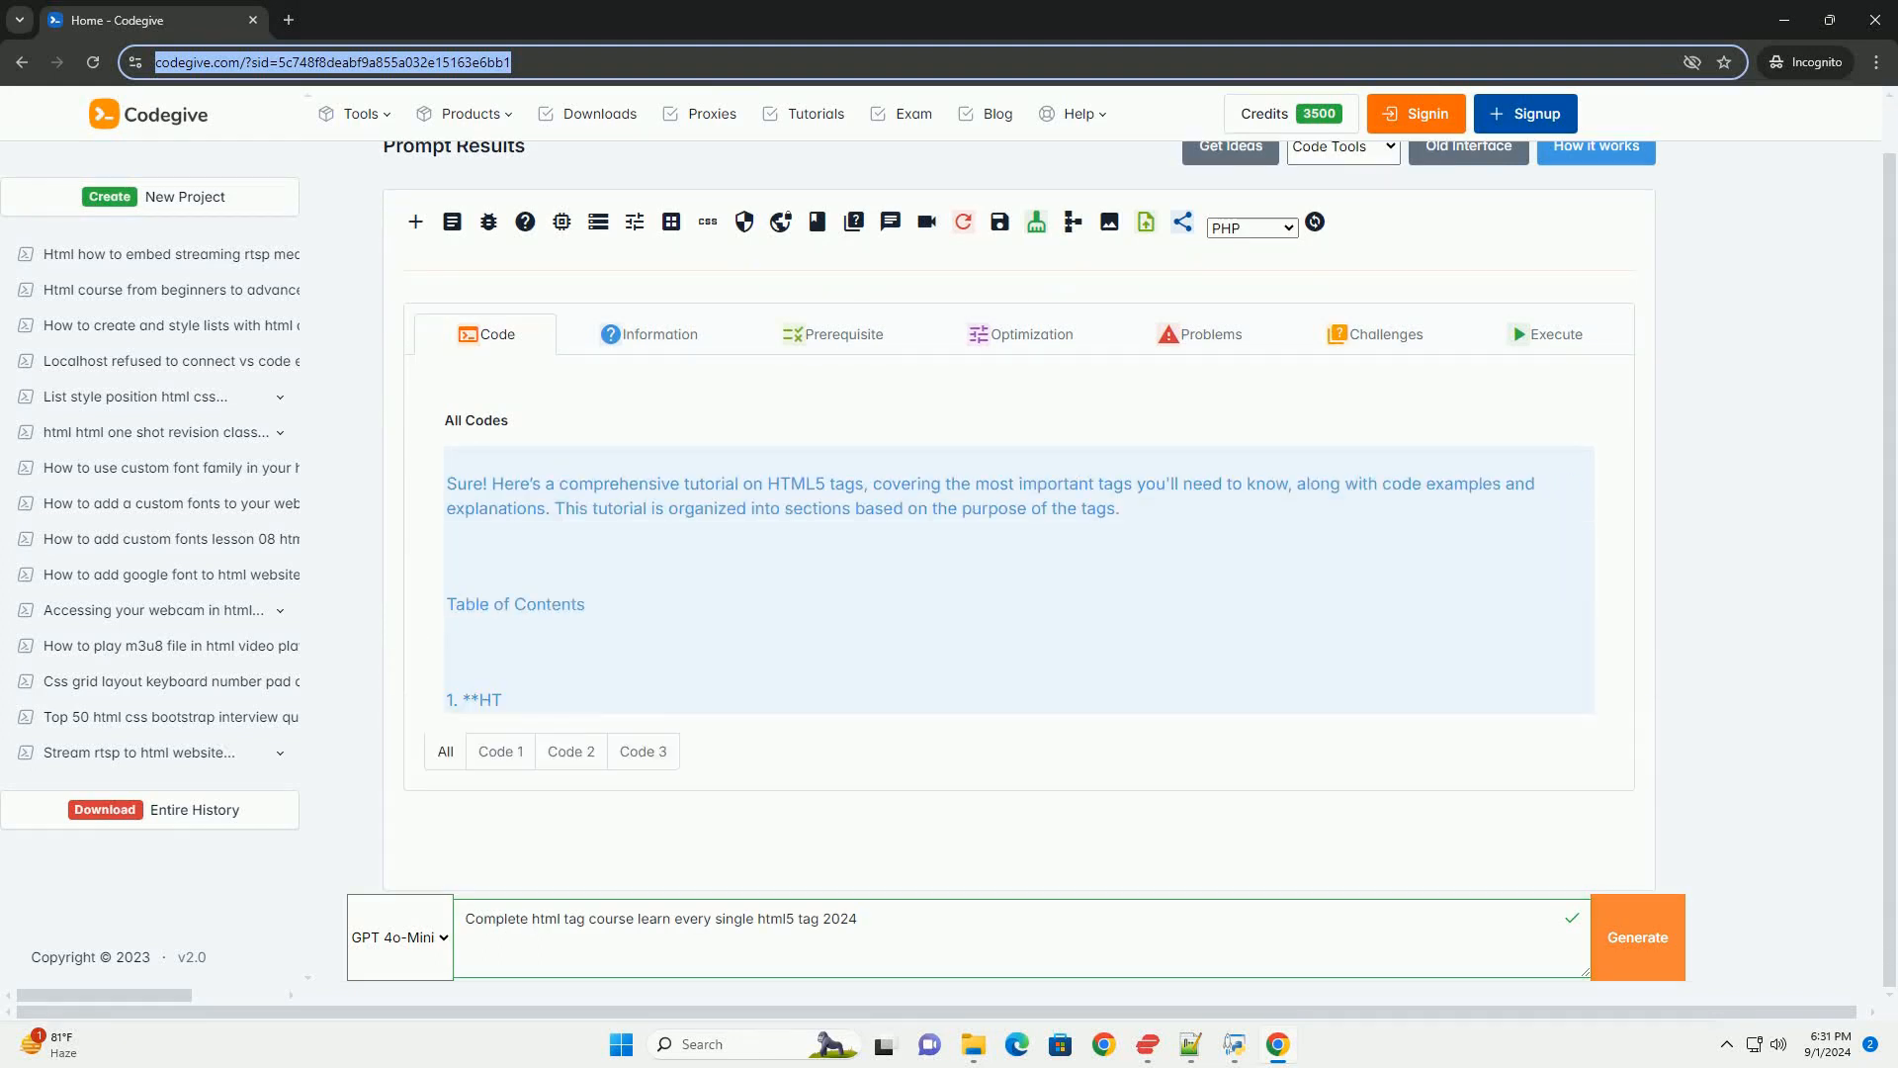
scroll("down", 3)
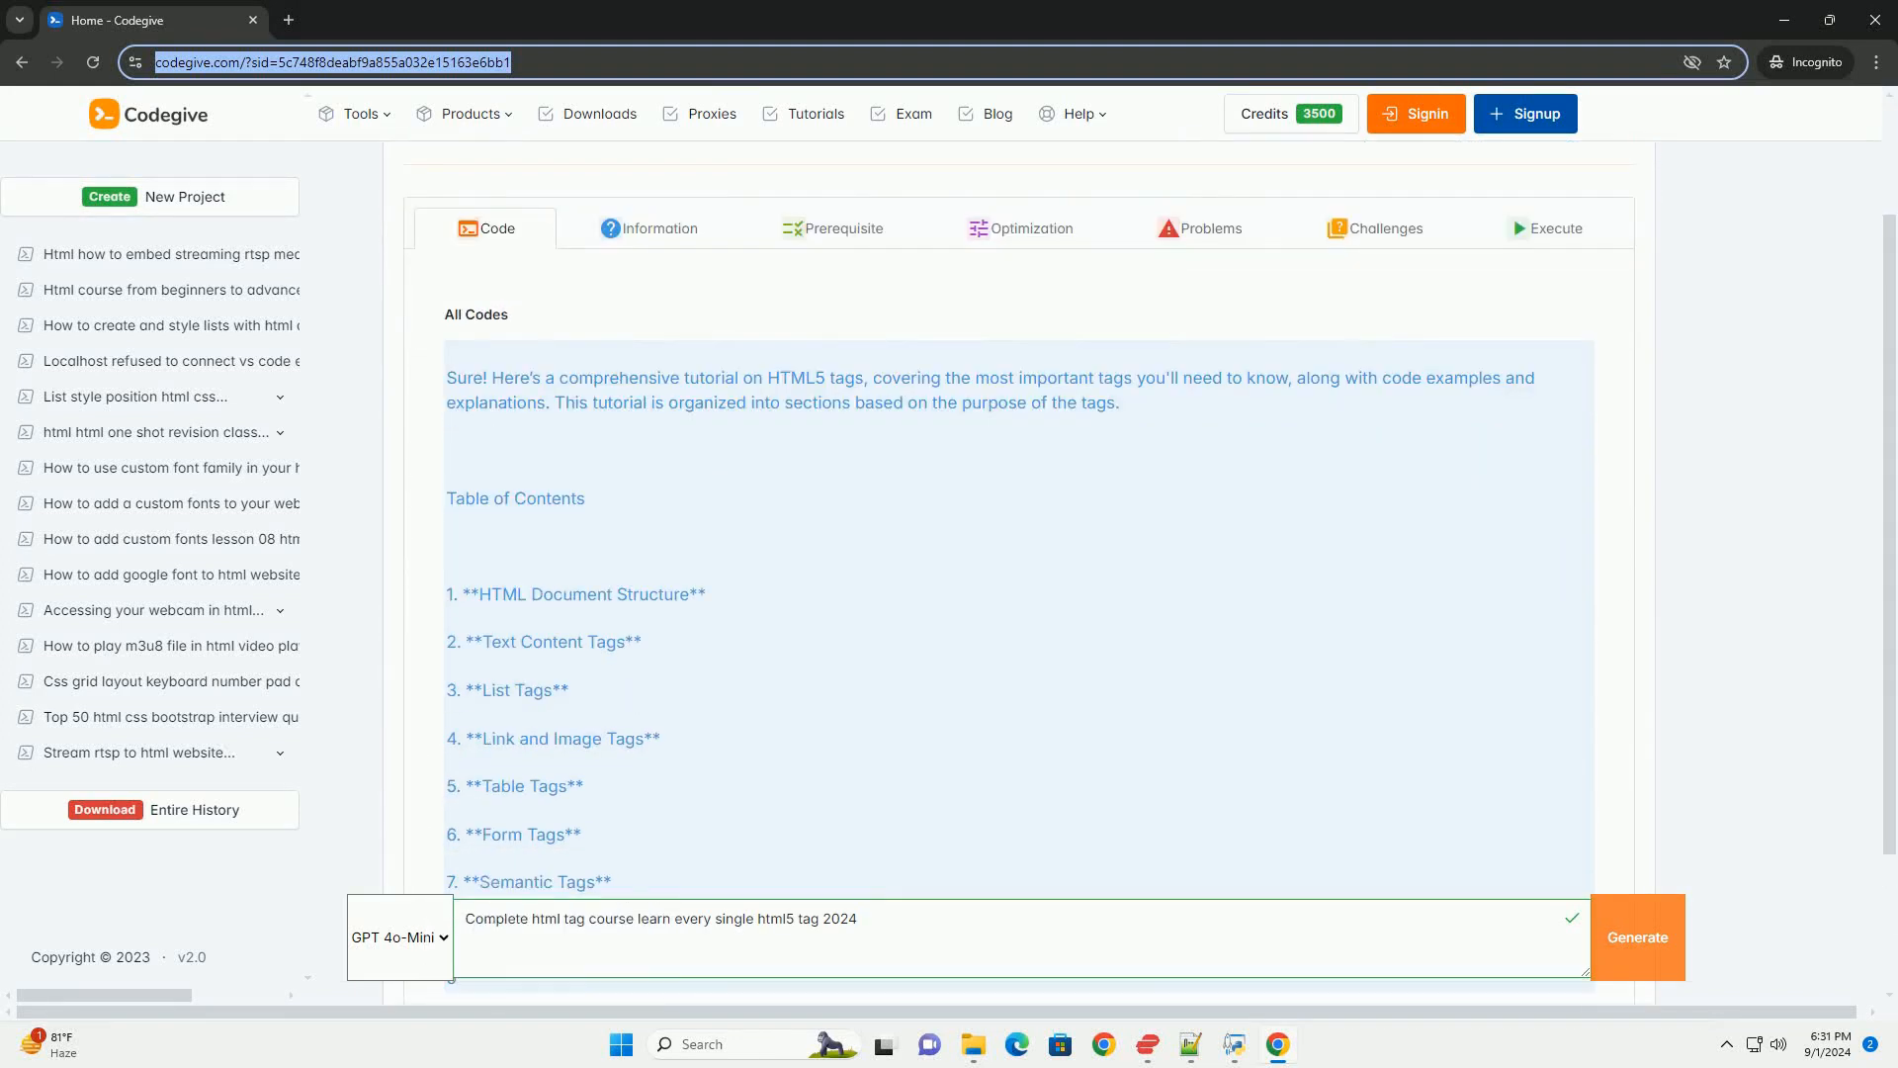
scroll("down", 3)
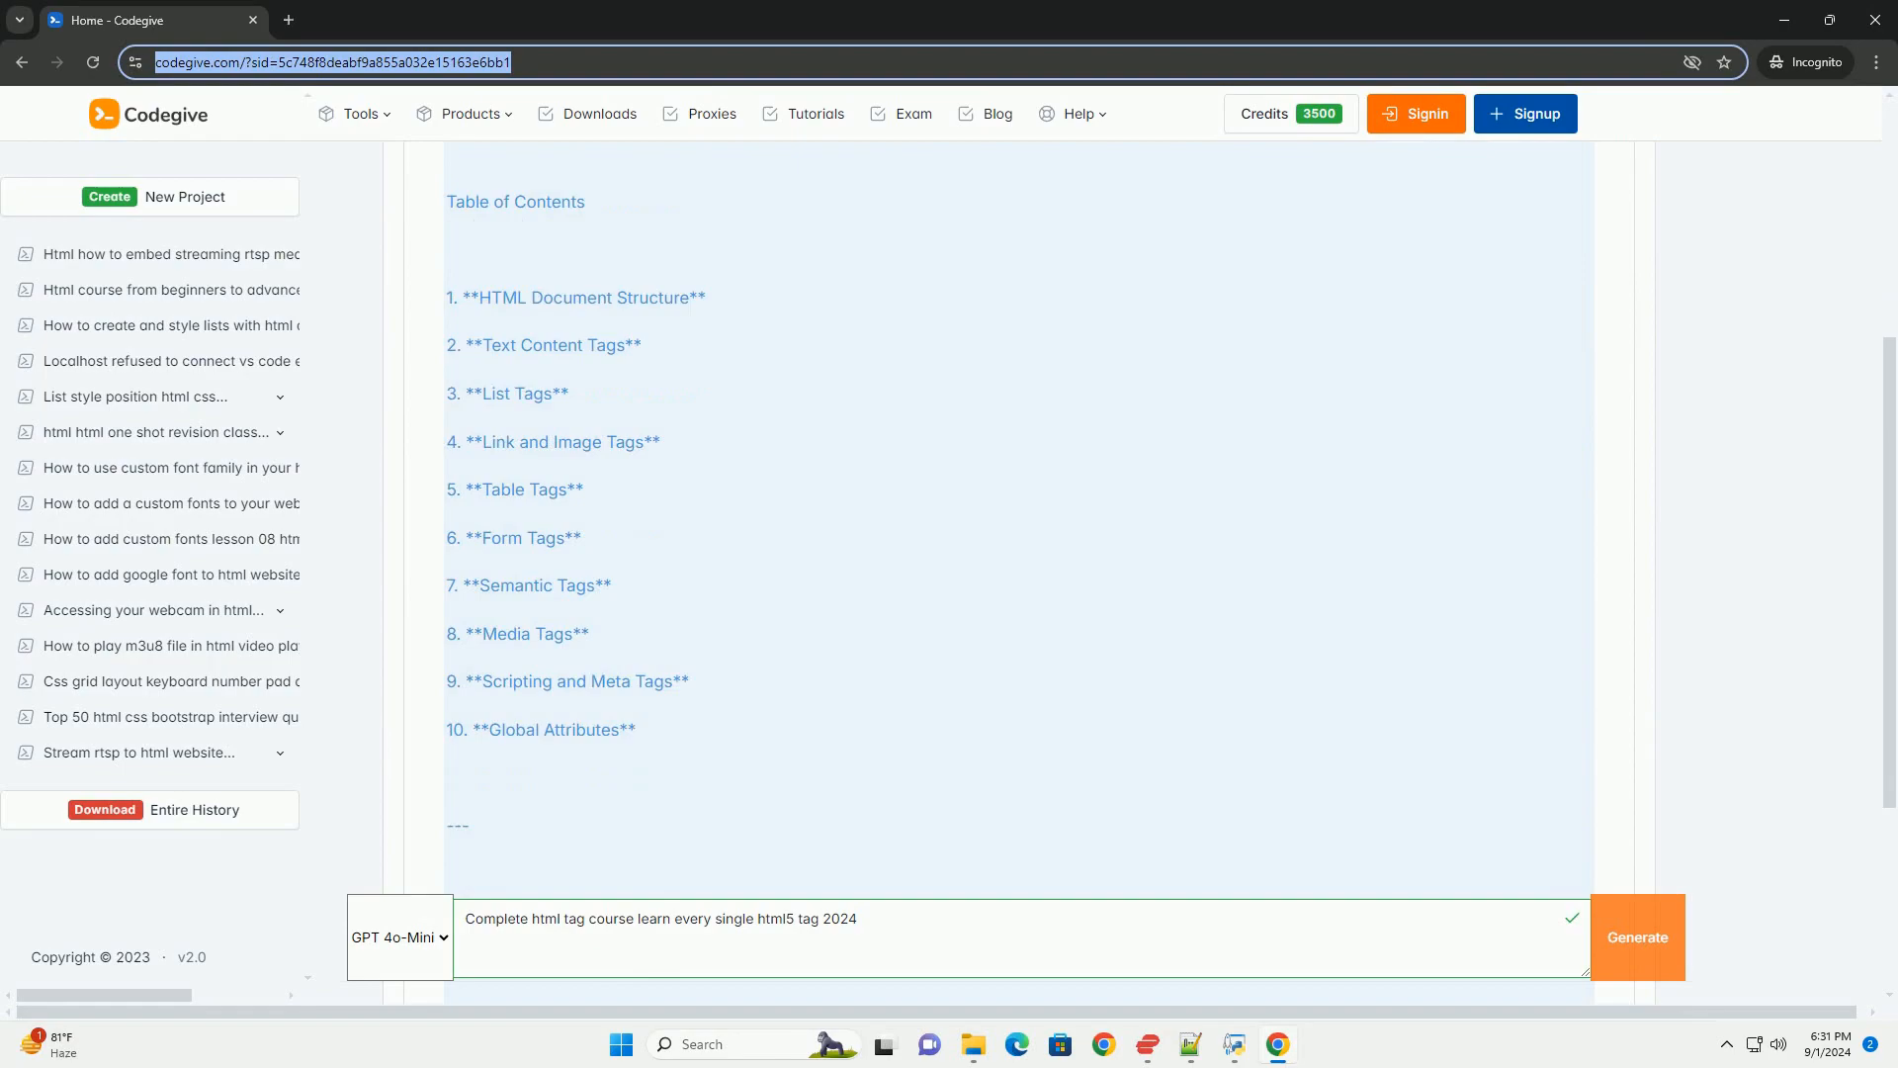
scroll("down", 3)
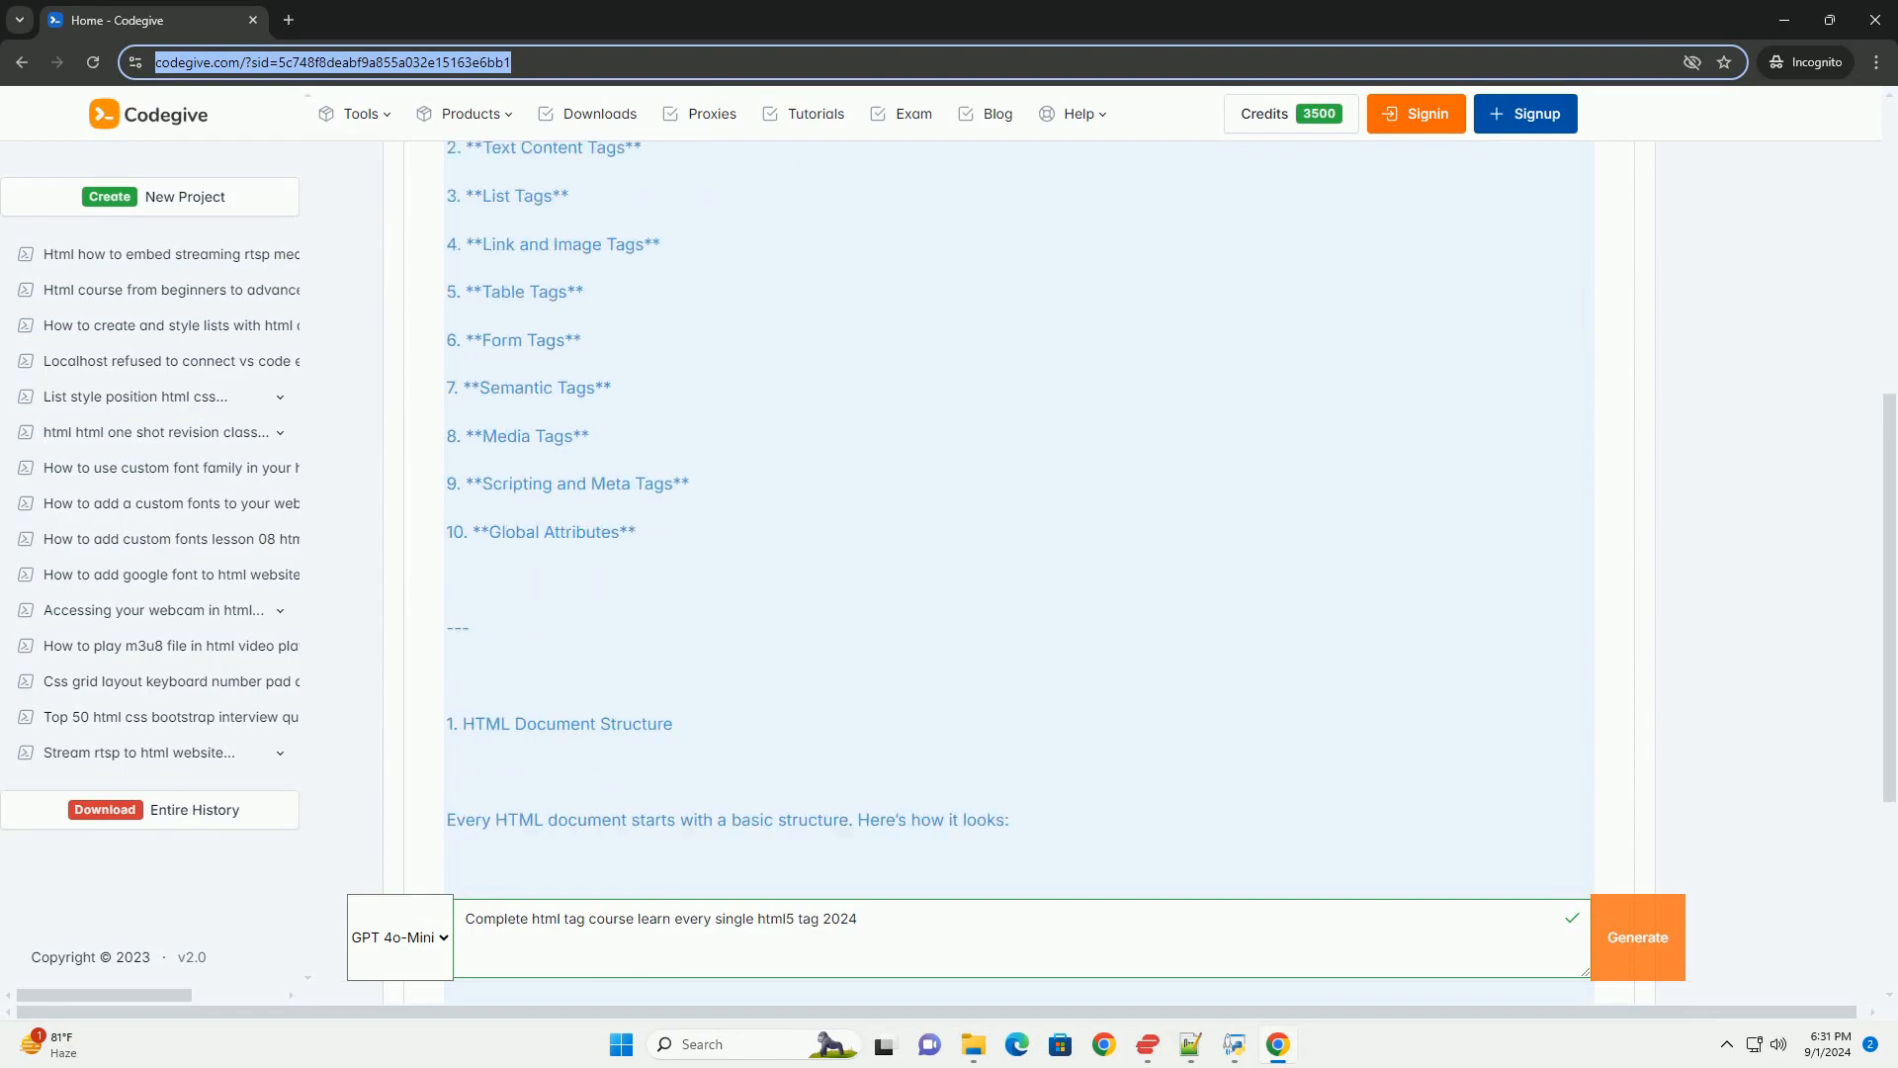
scroll("down", 3)
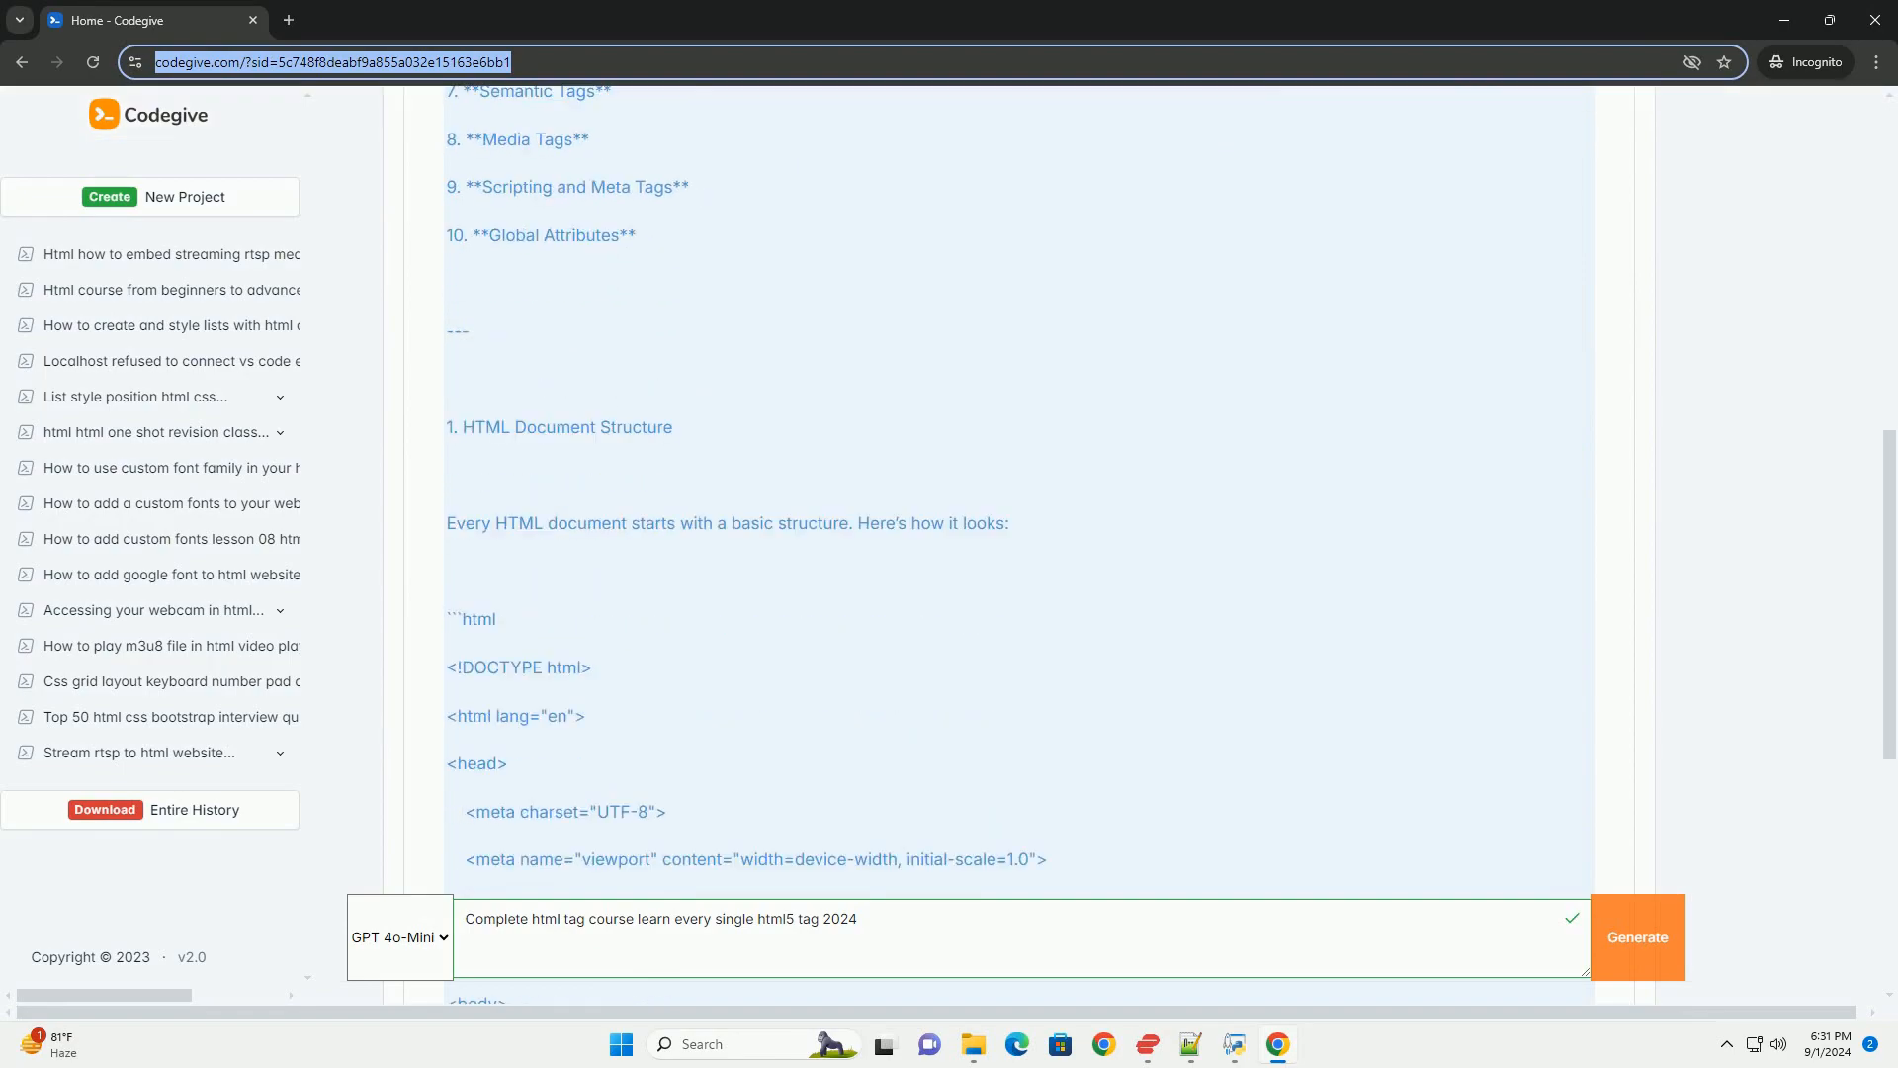
scroll("down", 3)
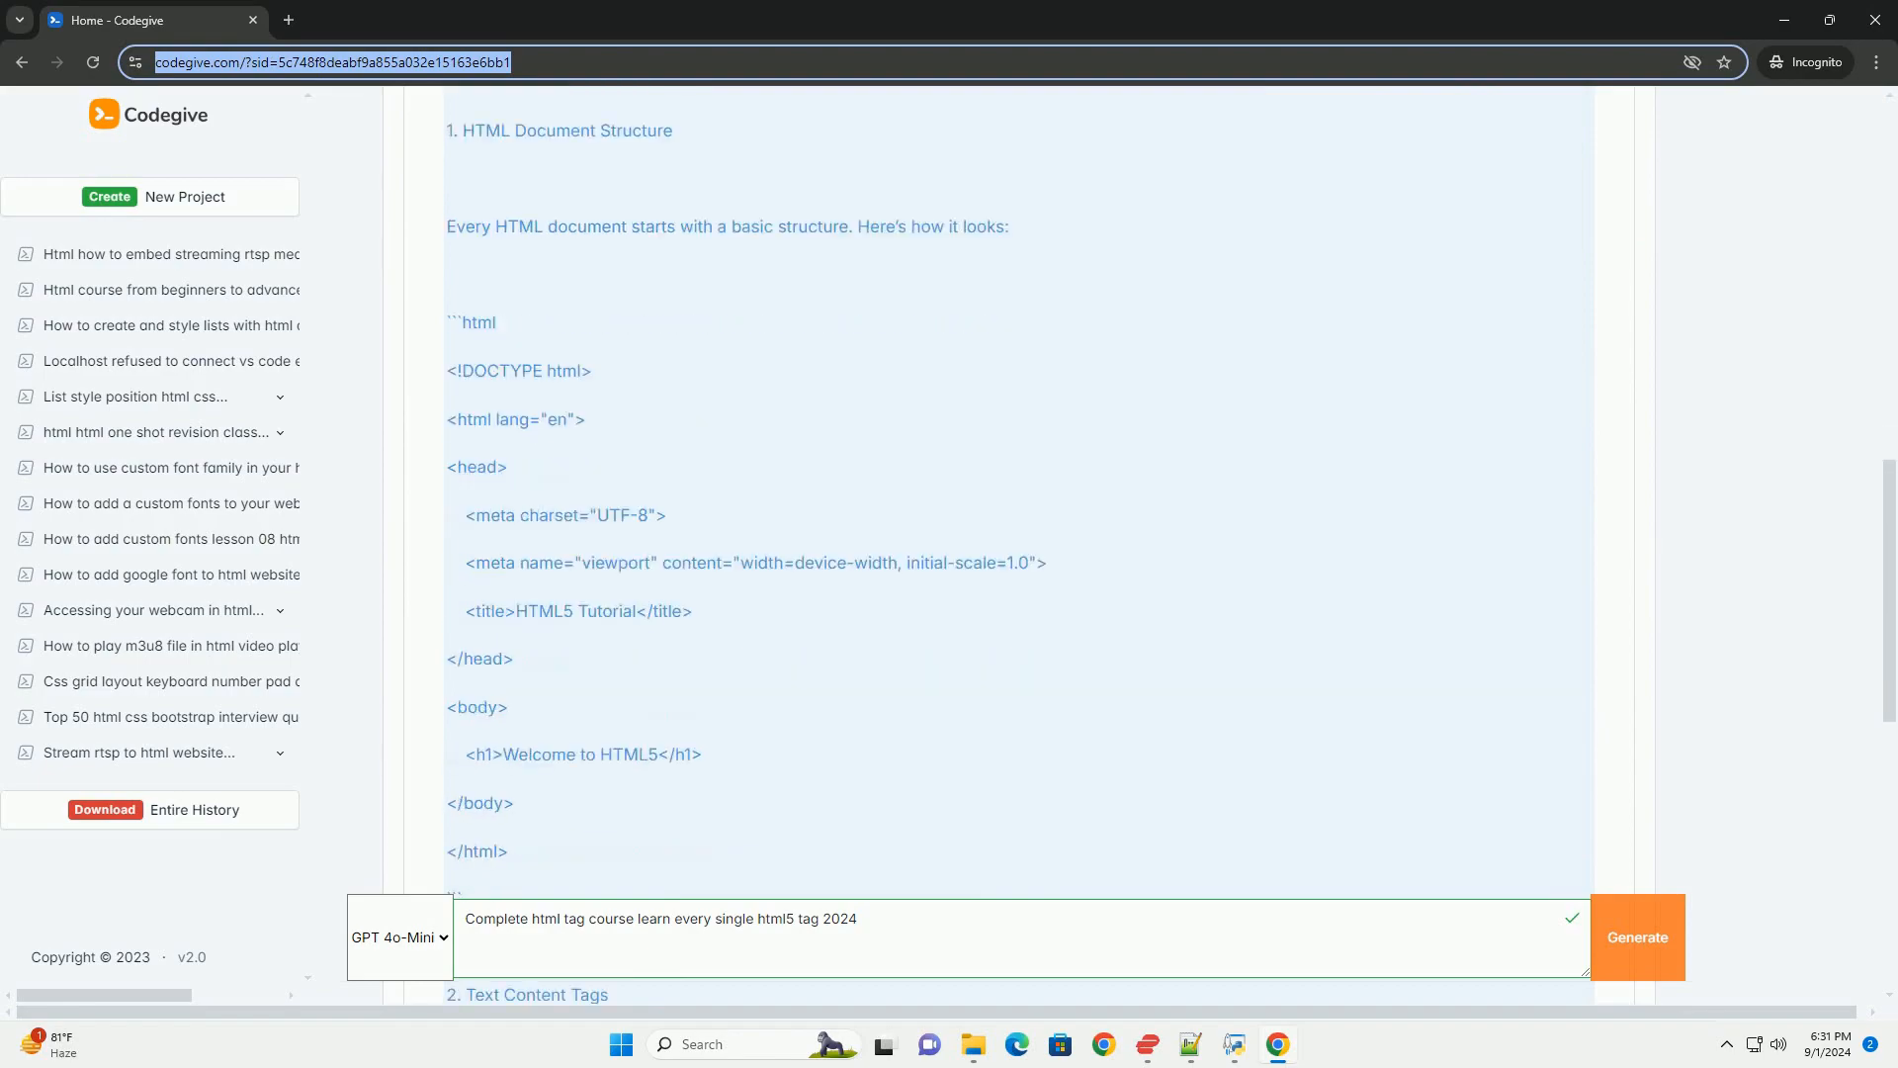
scroll("down", 3)
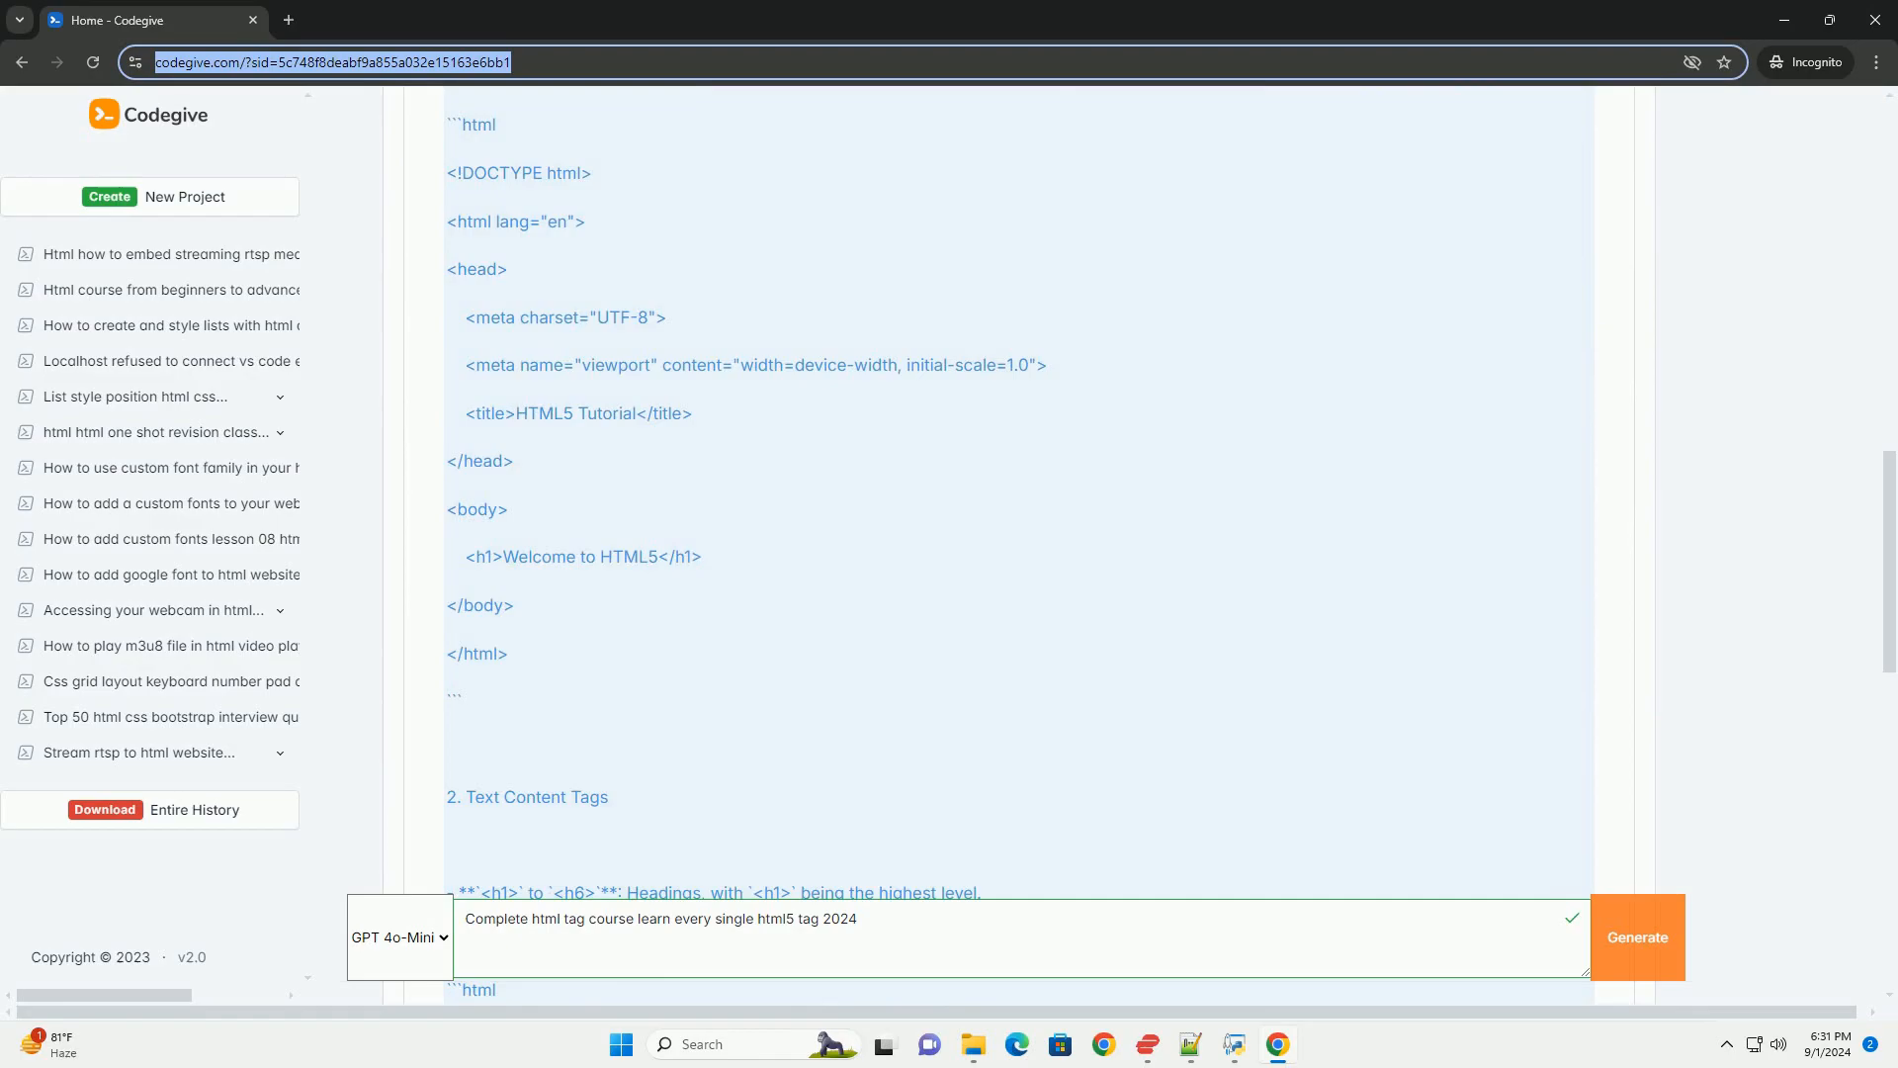
scroll("down", 3)
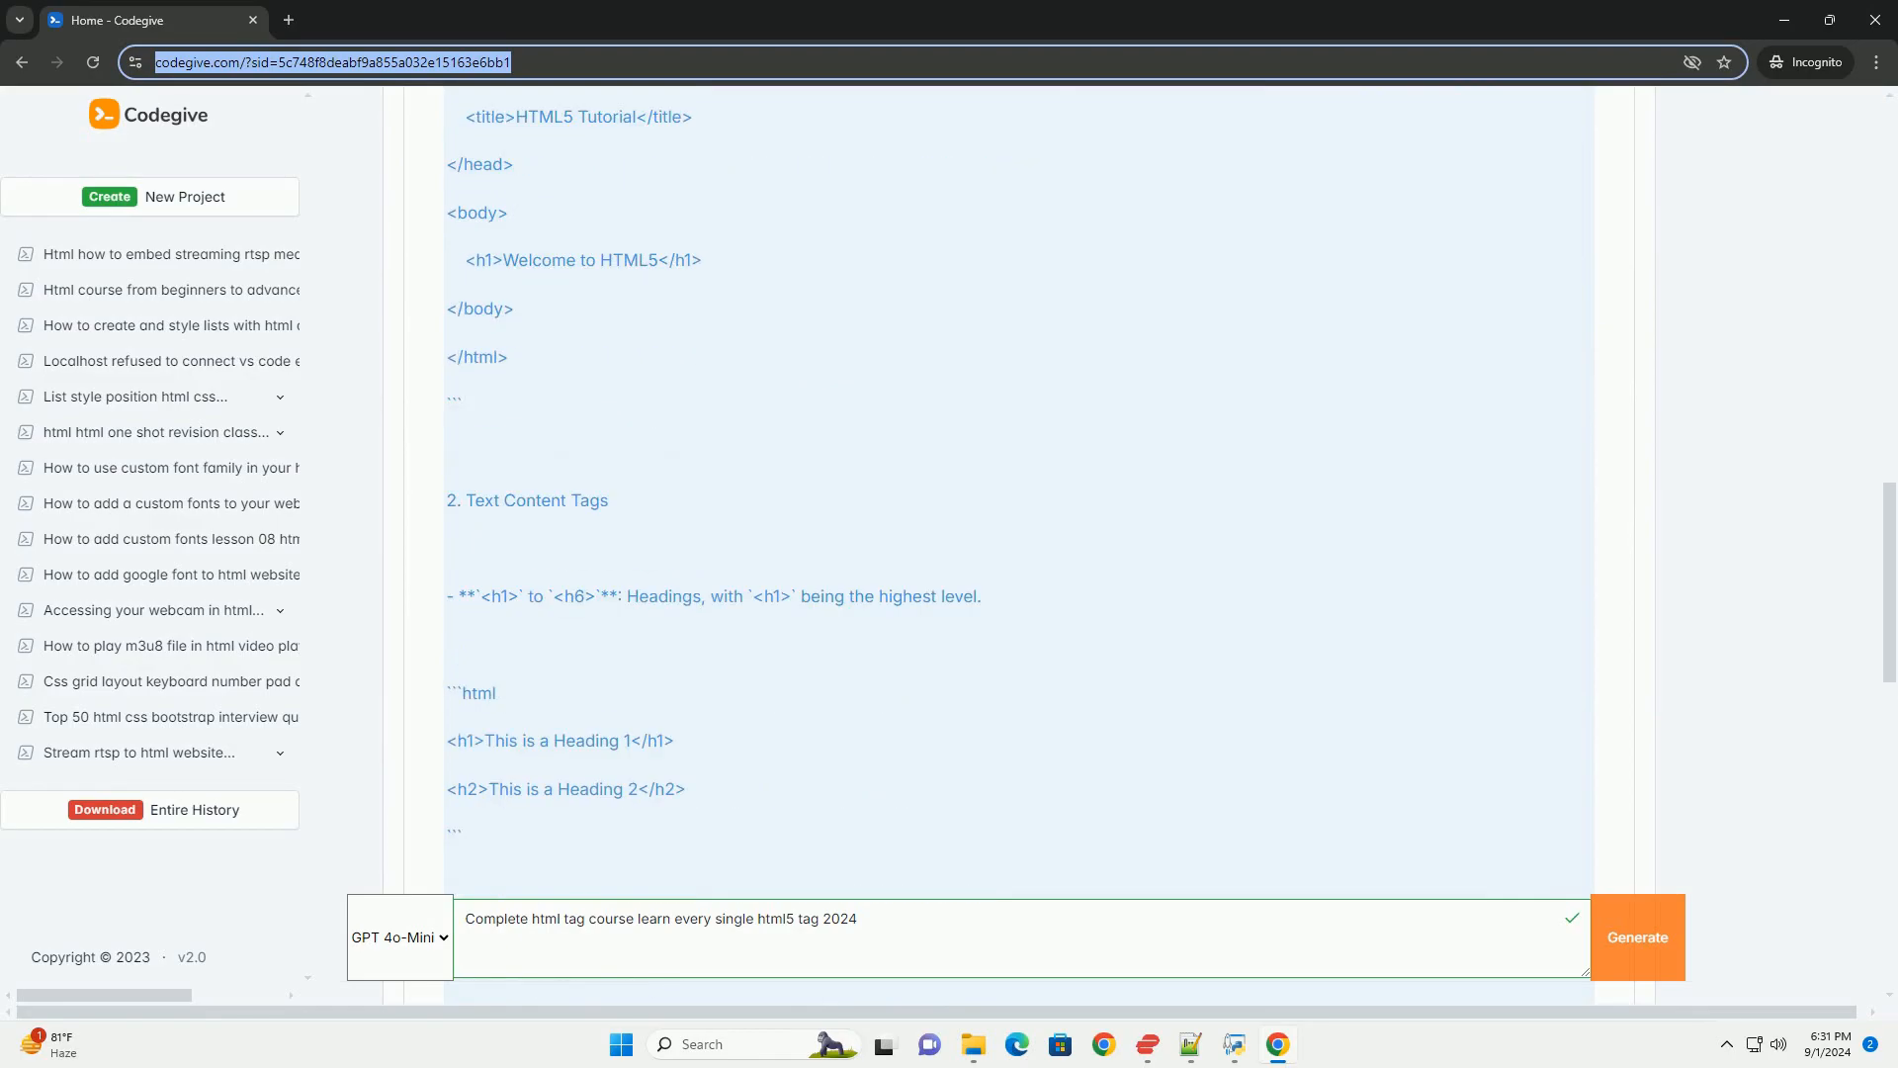
scroll("down", 3)
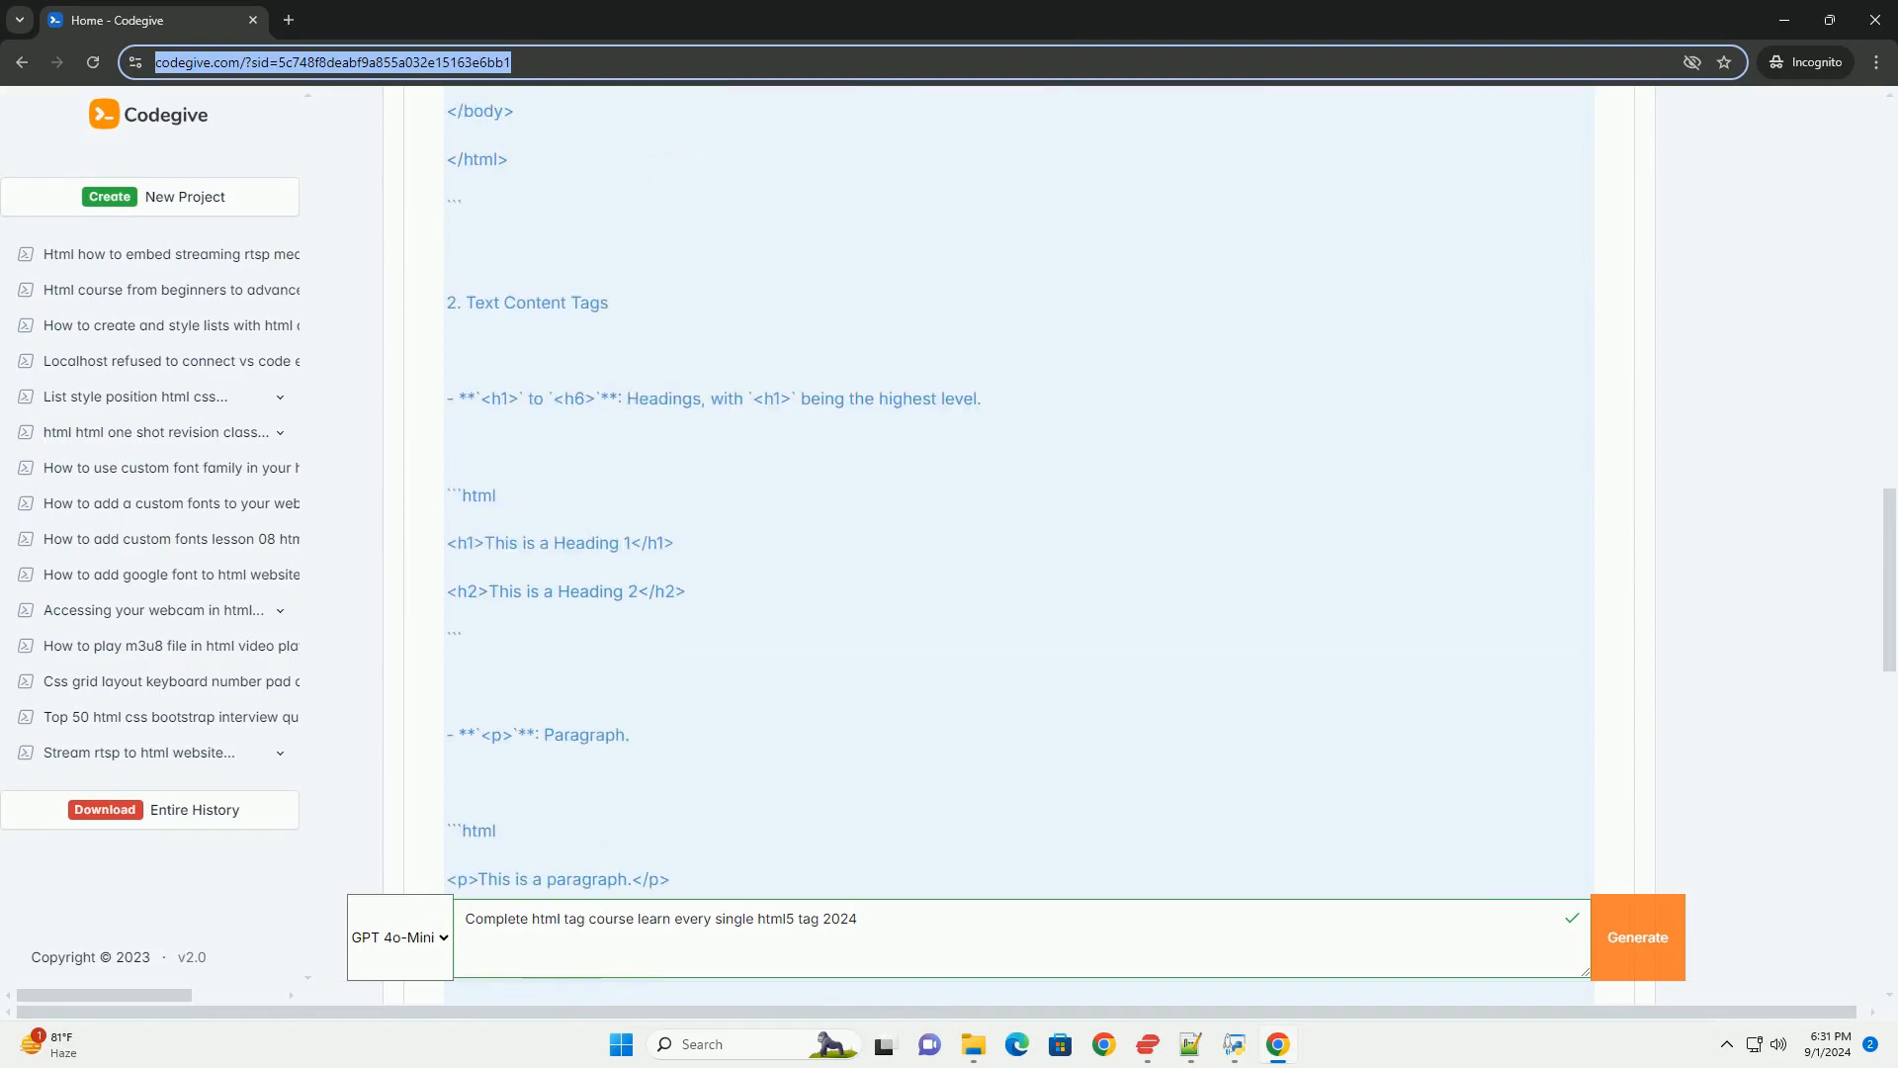
scroll("down", 3)
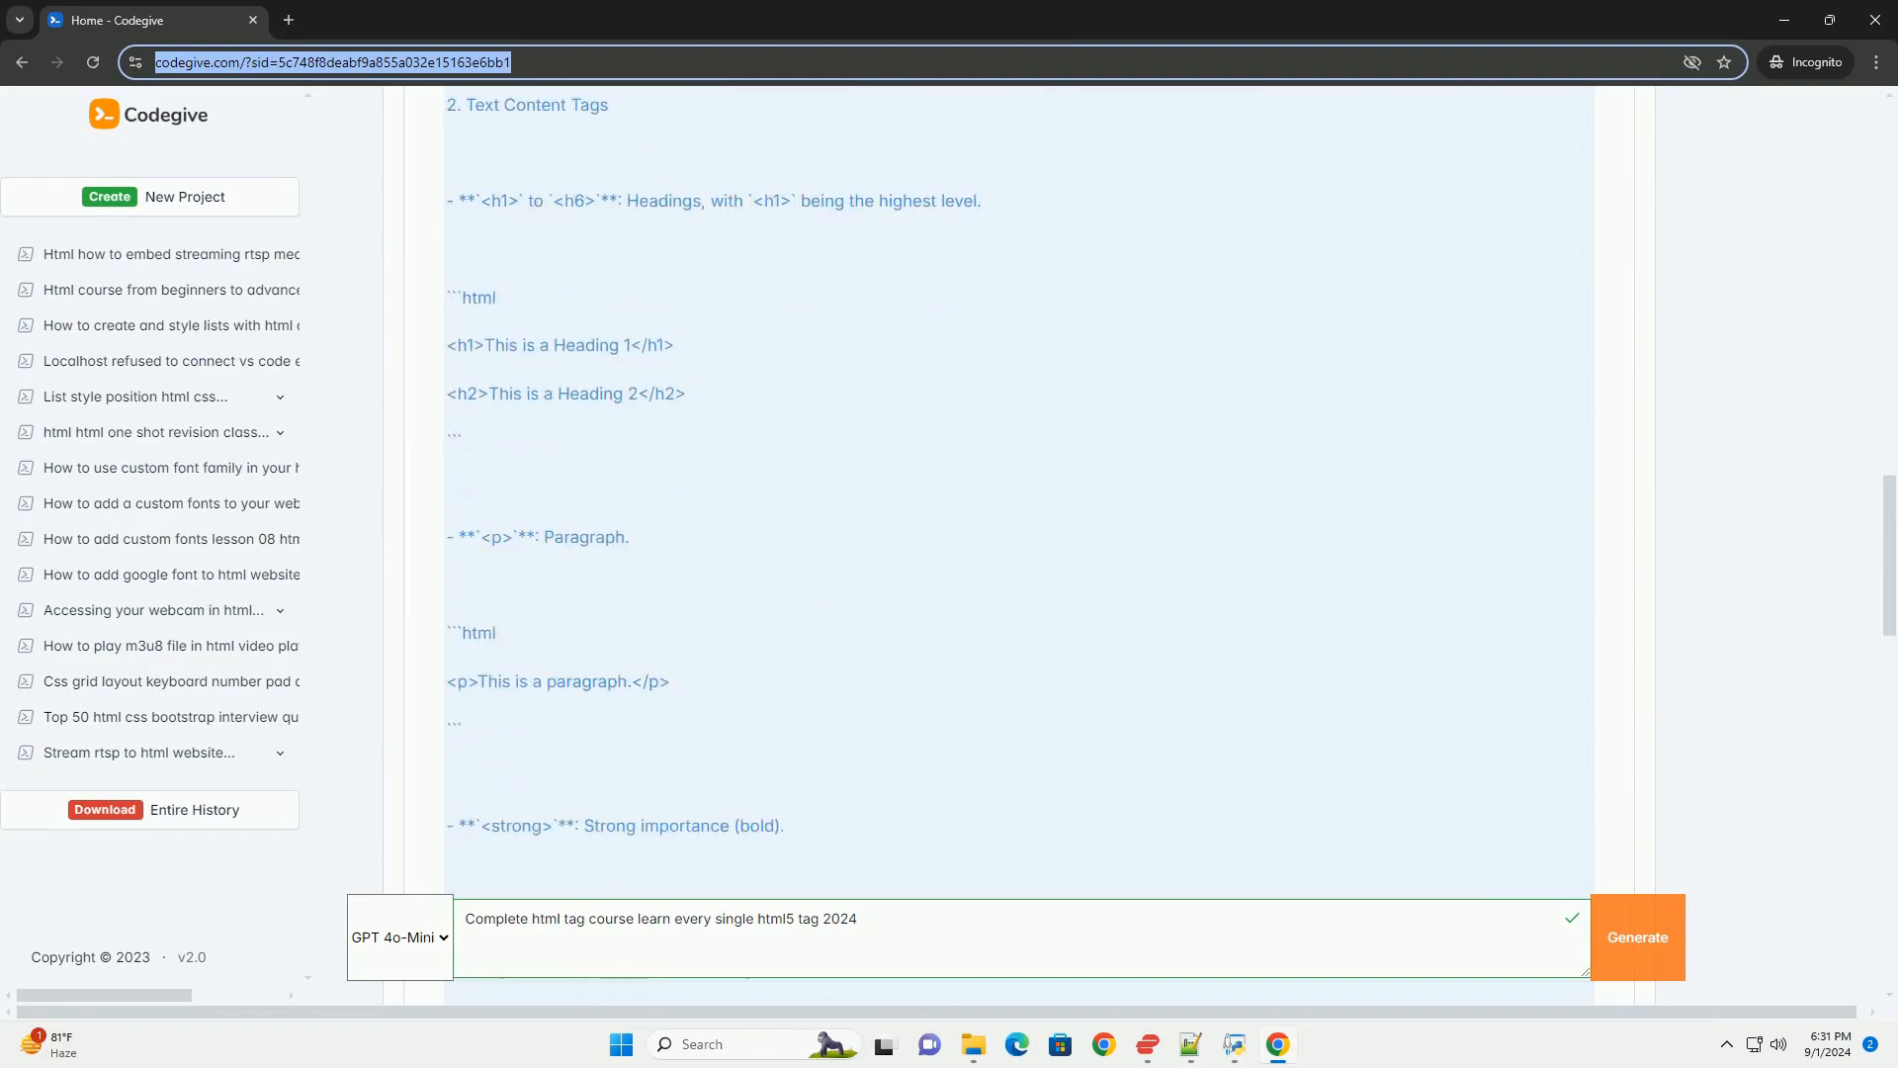
scroll("down", 3)
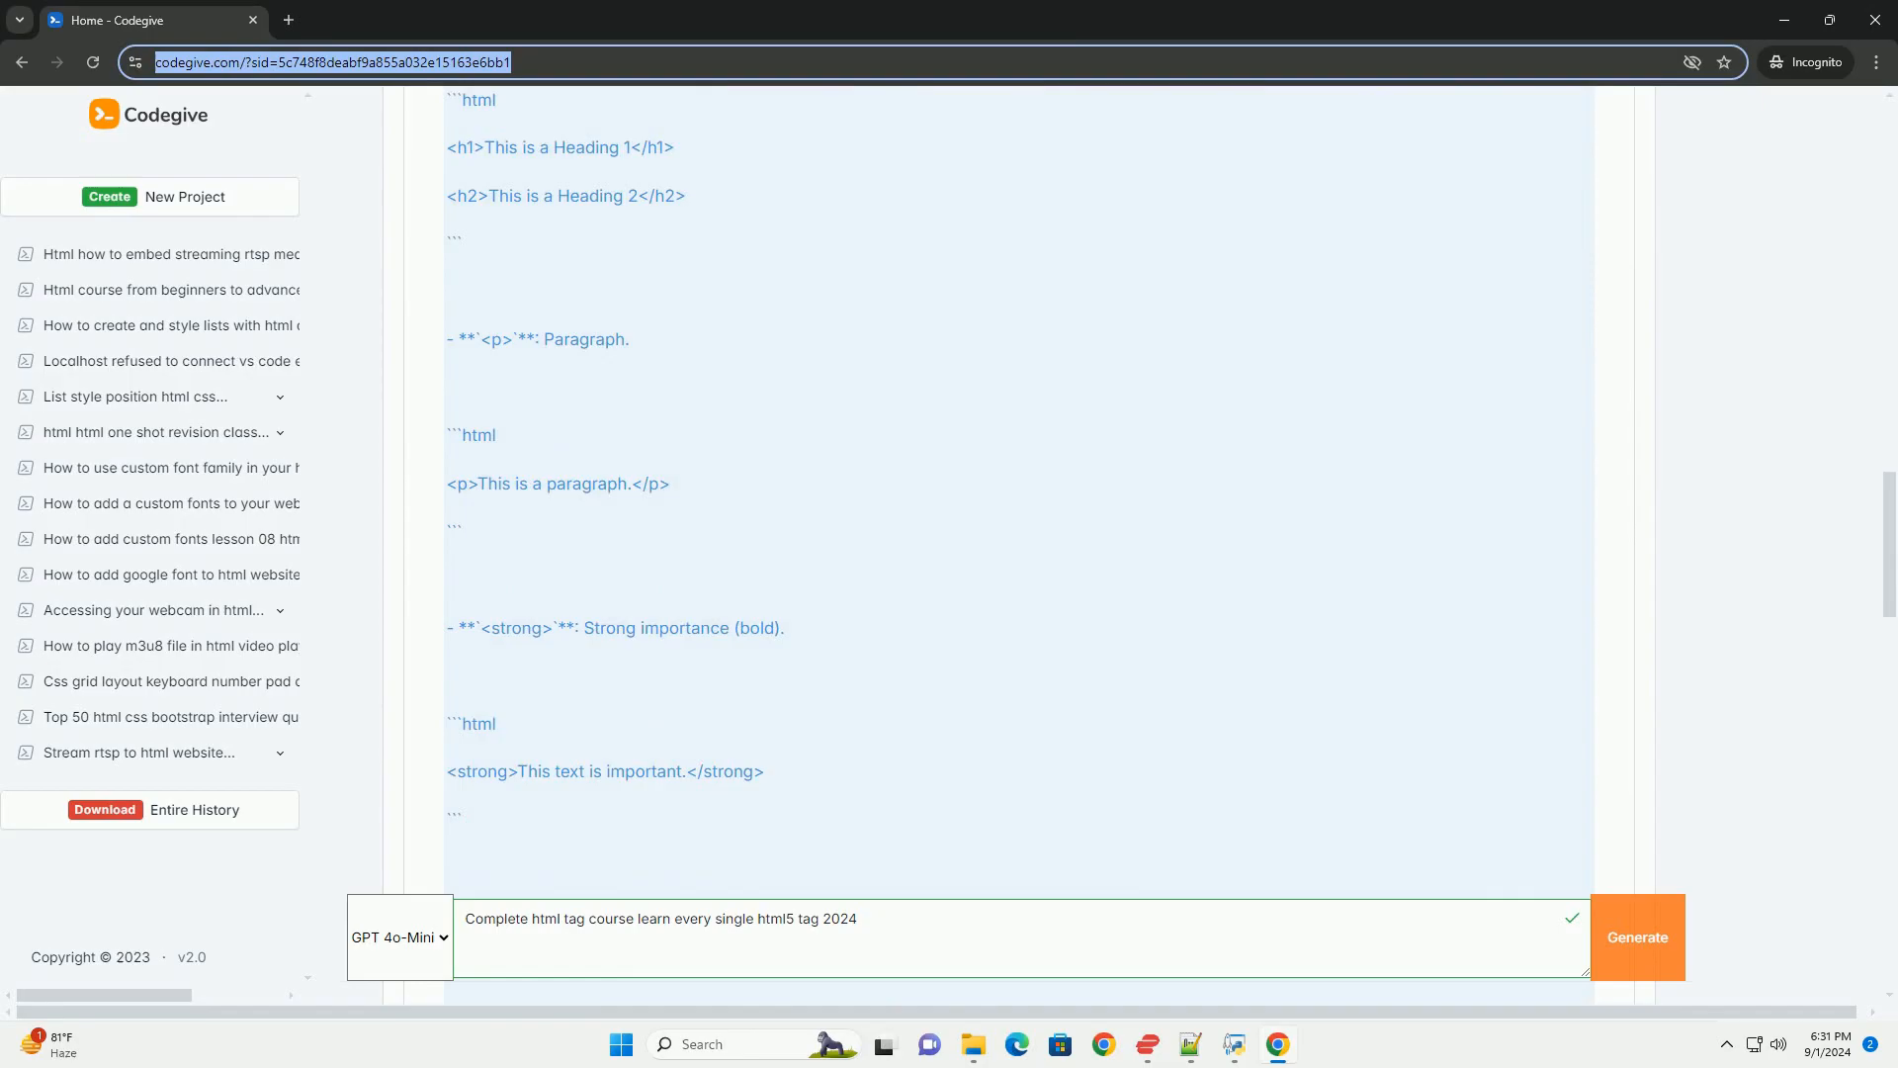
scroll("down", 3)
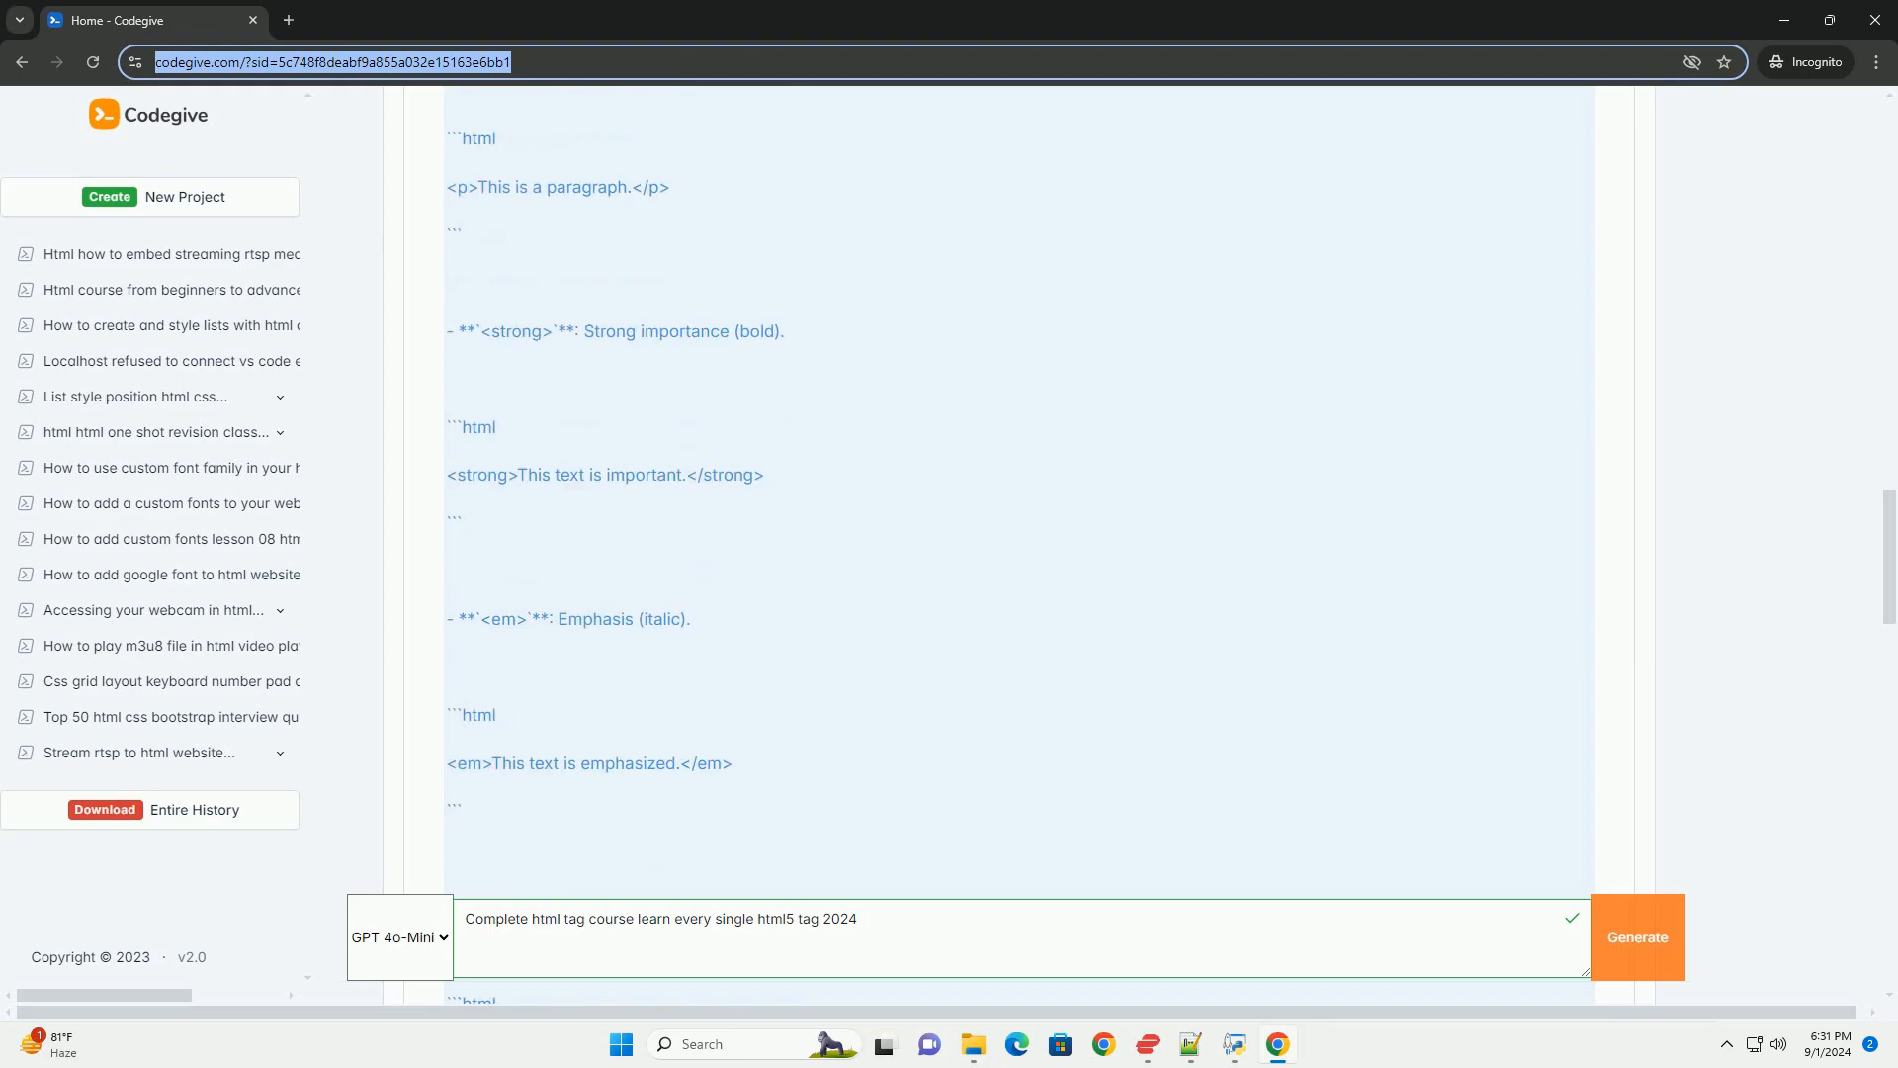
scroll("down", 3)
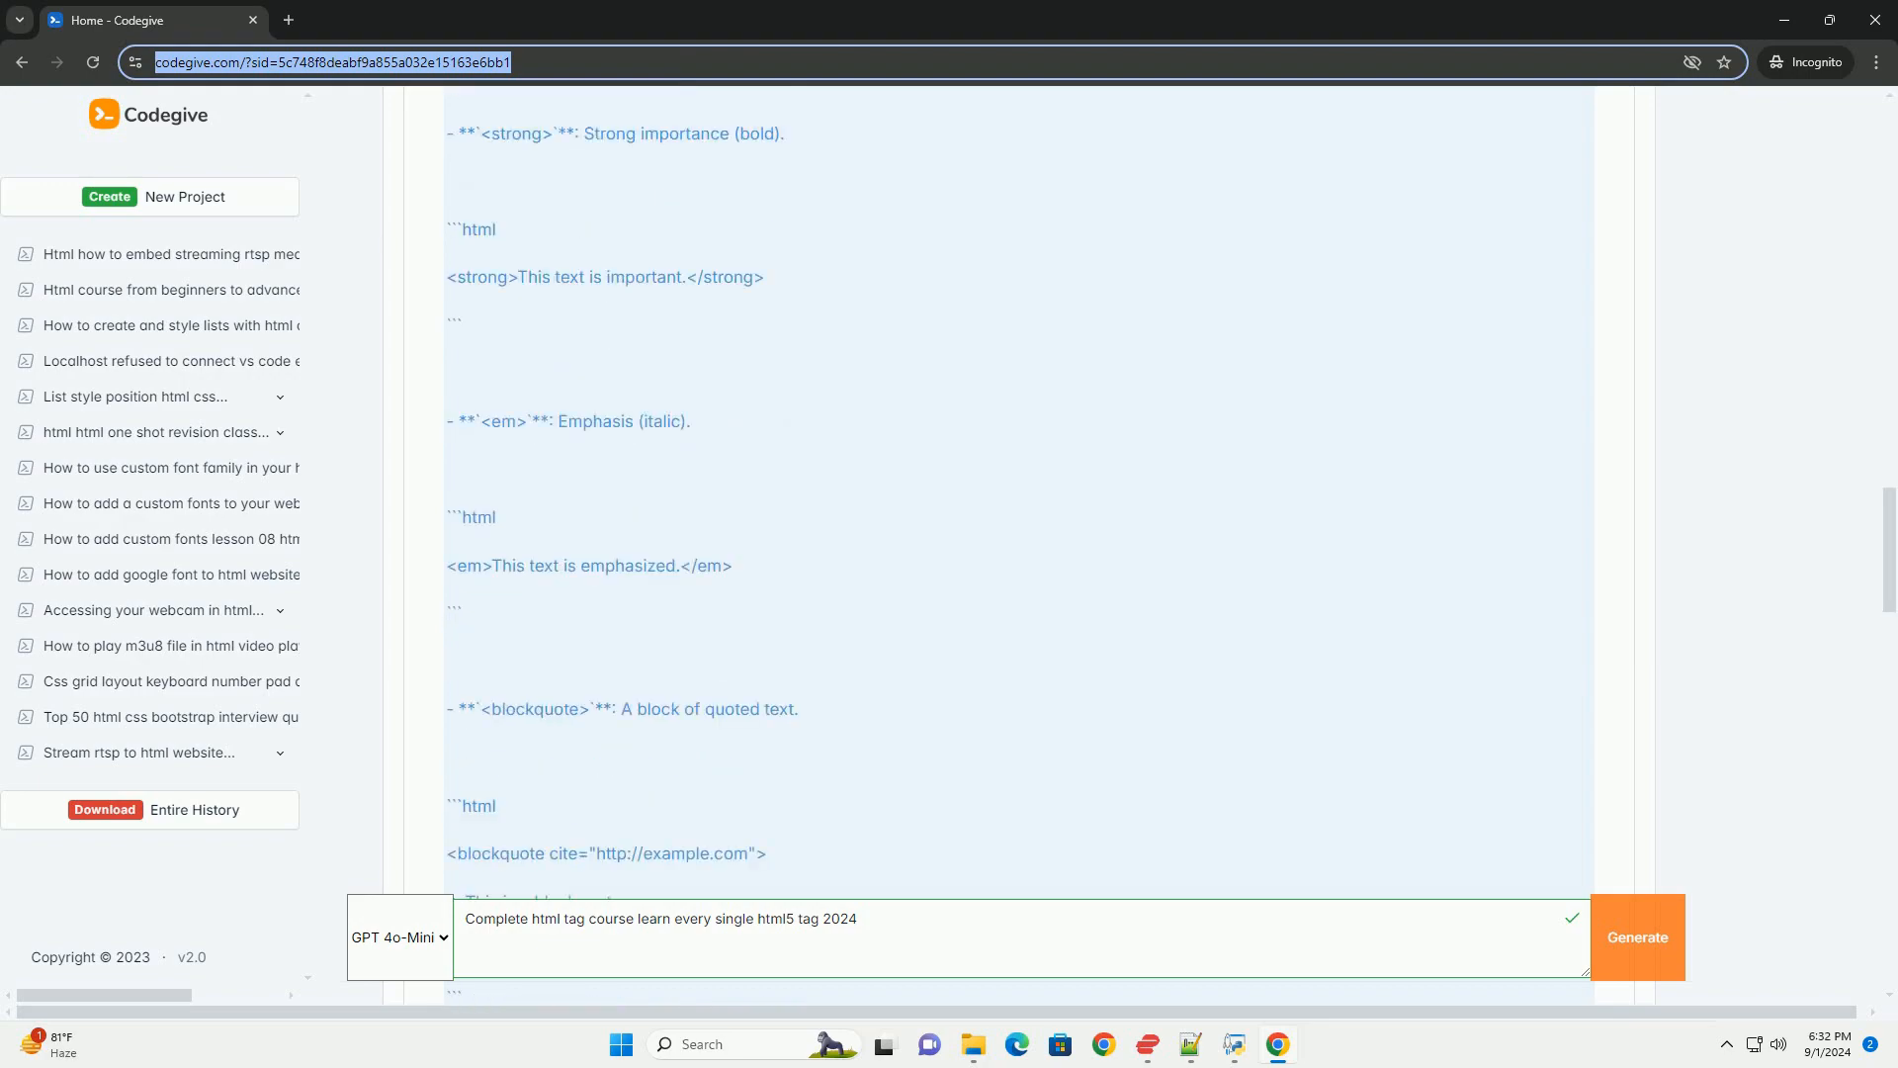
scroll("down", 3)
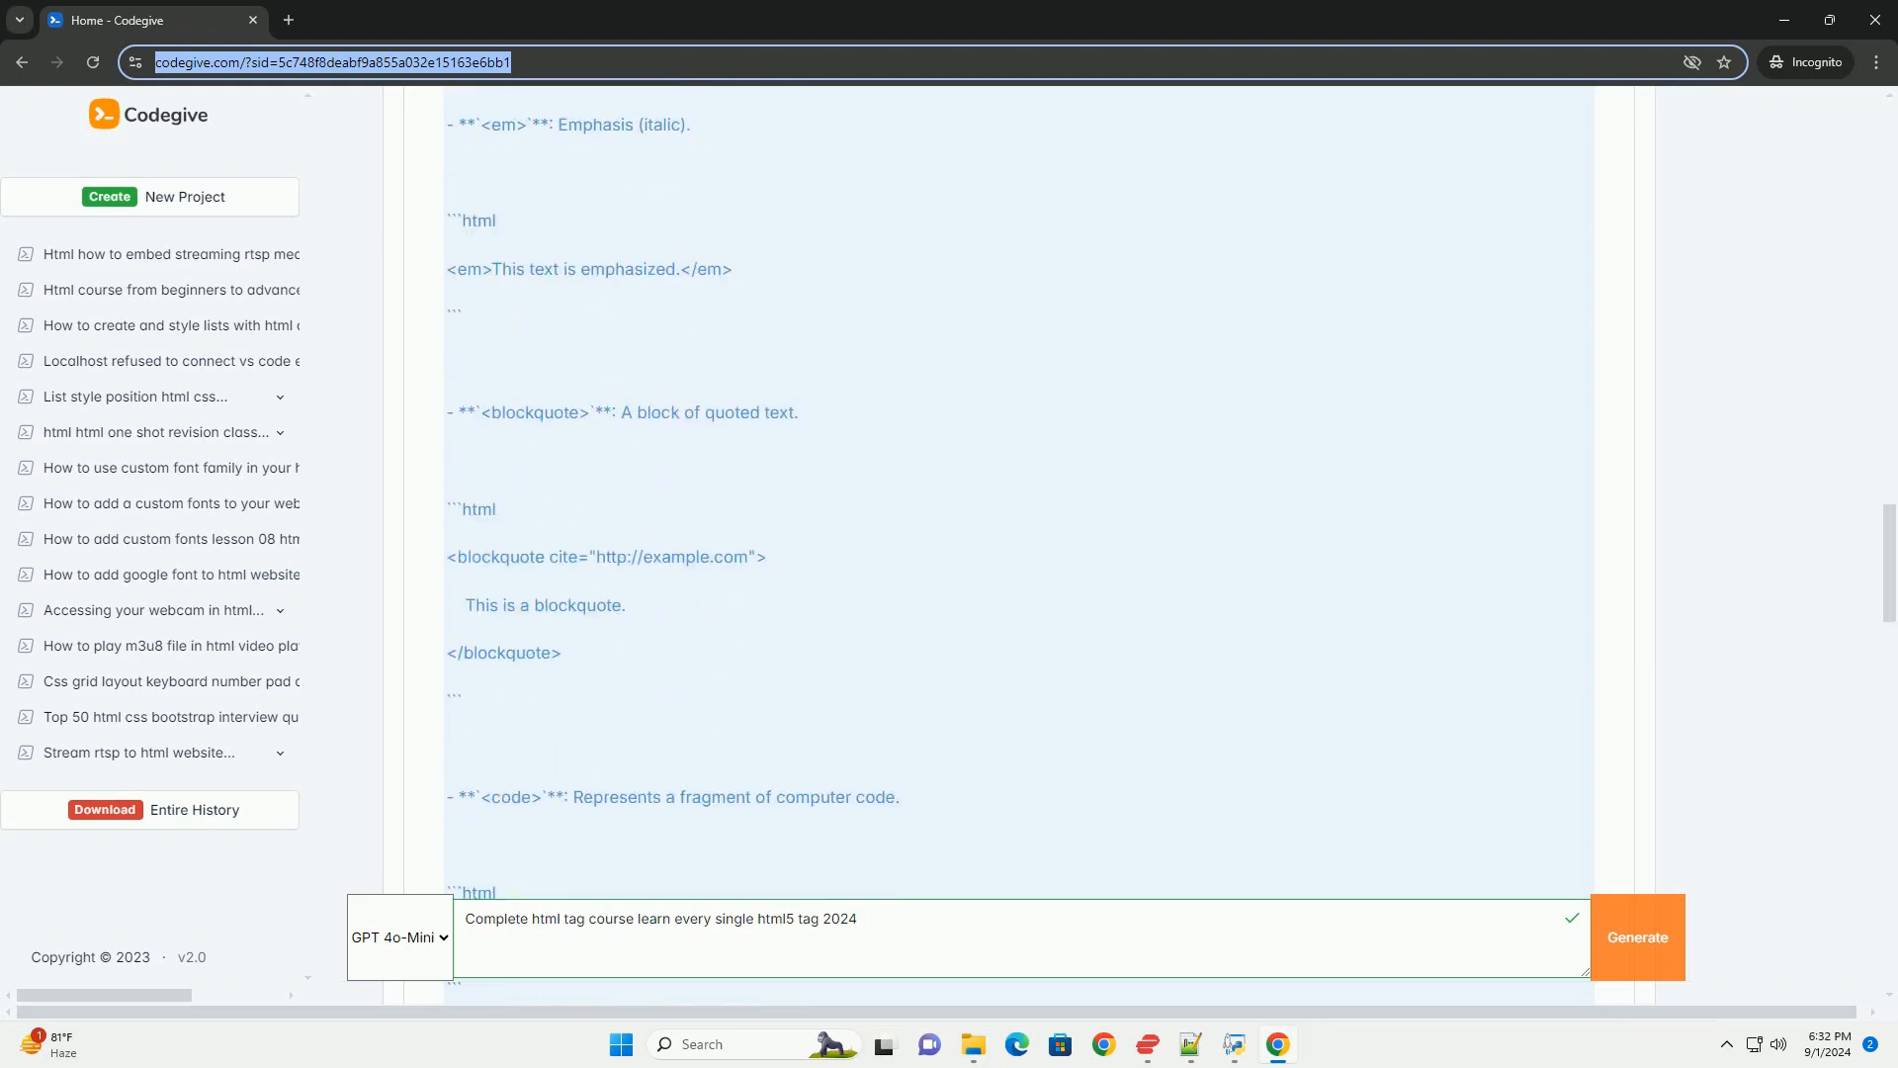
scroll("down", 3)
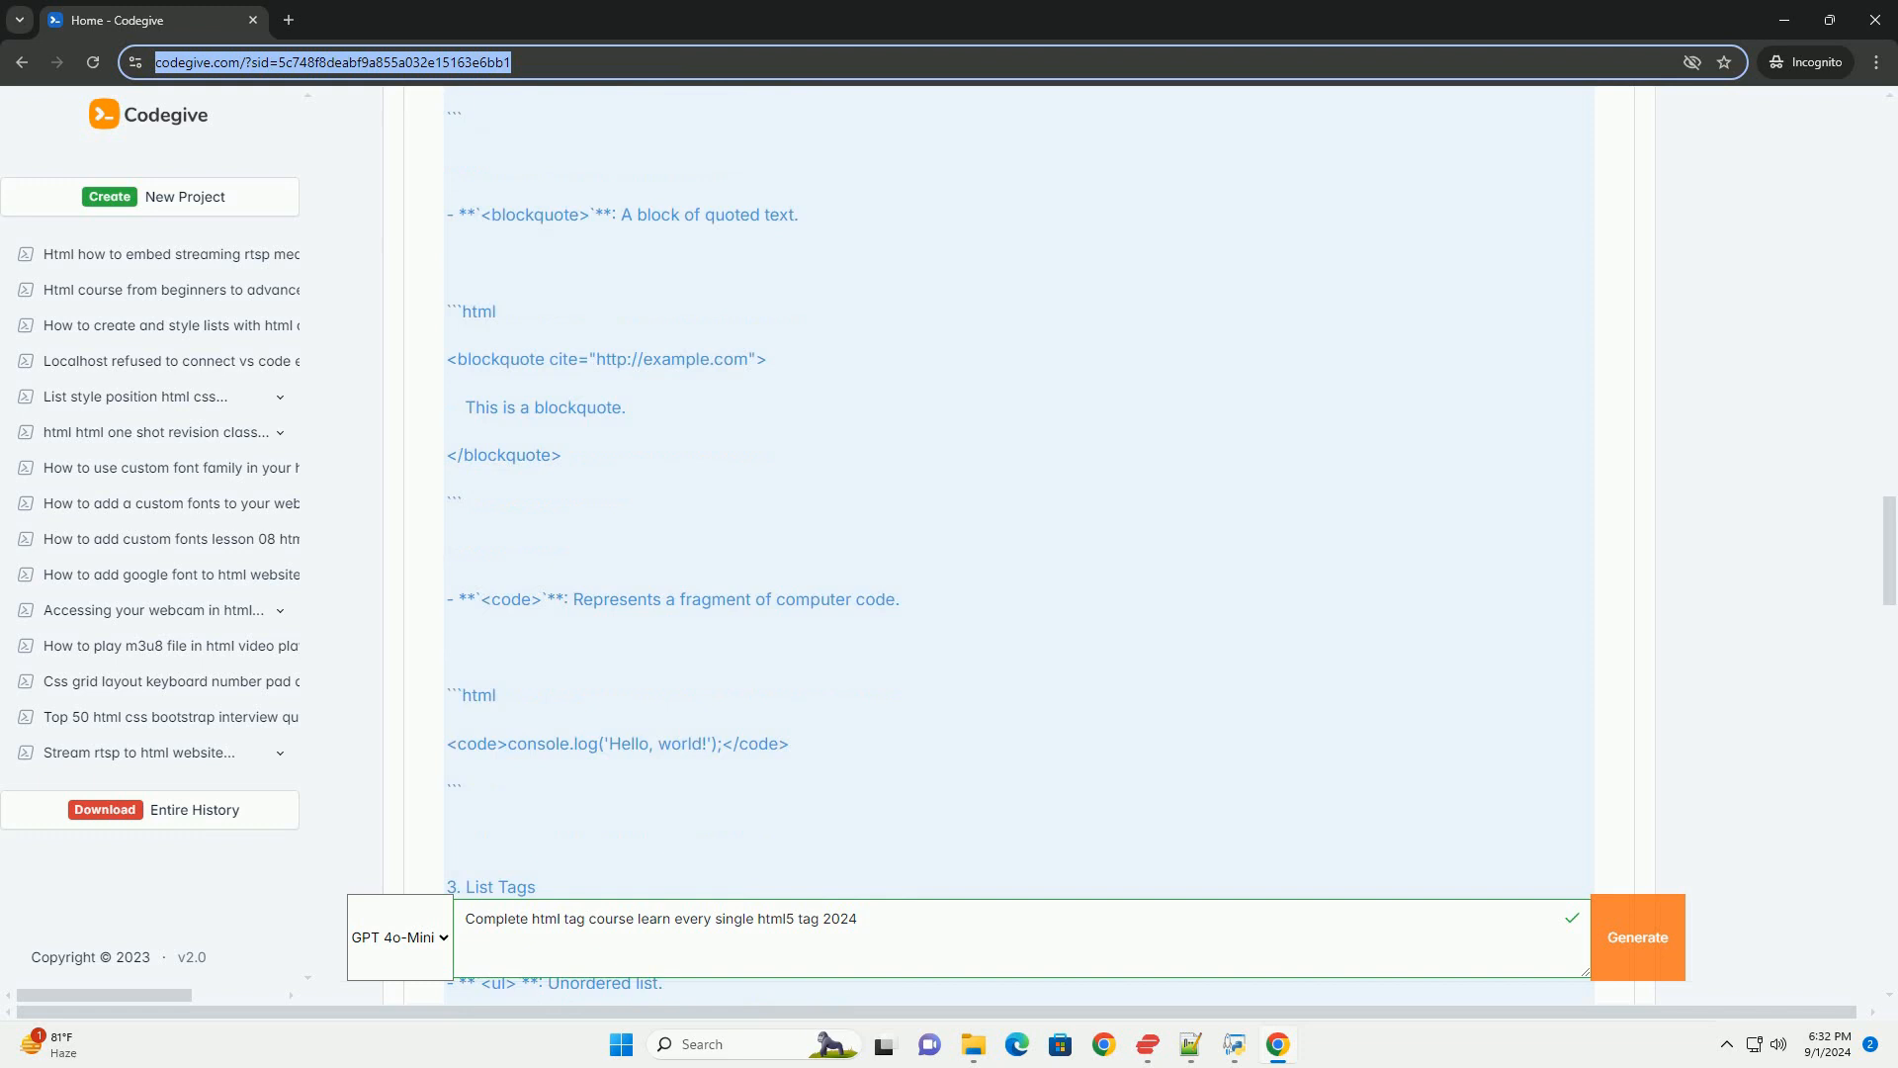
scroll("down", 3)
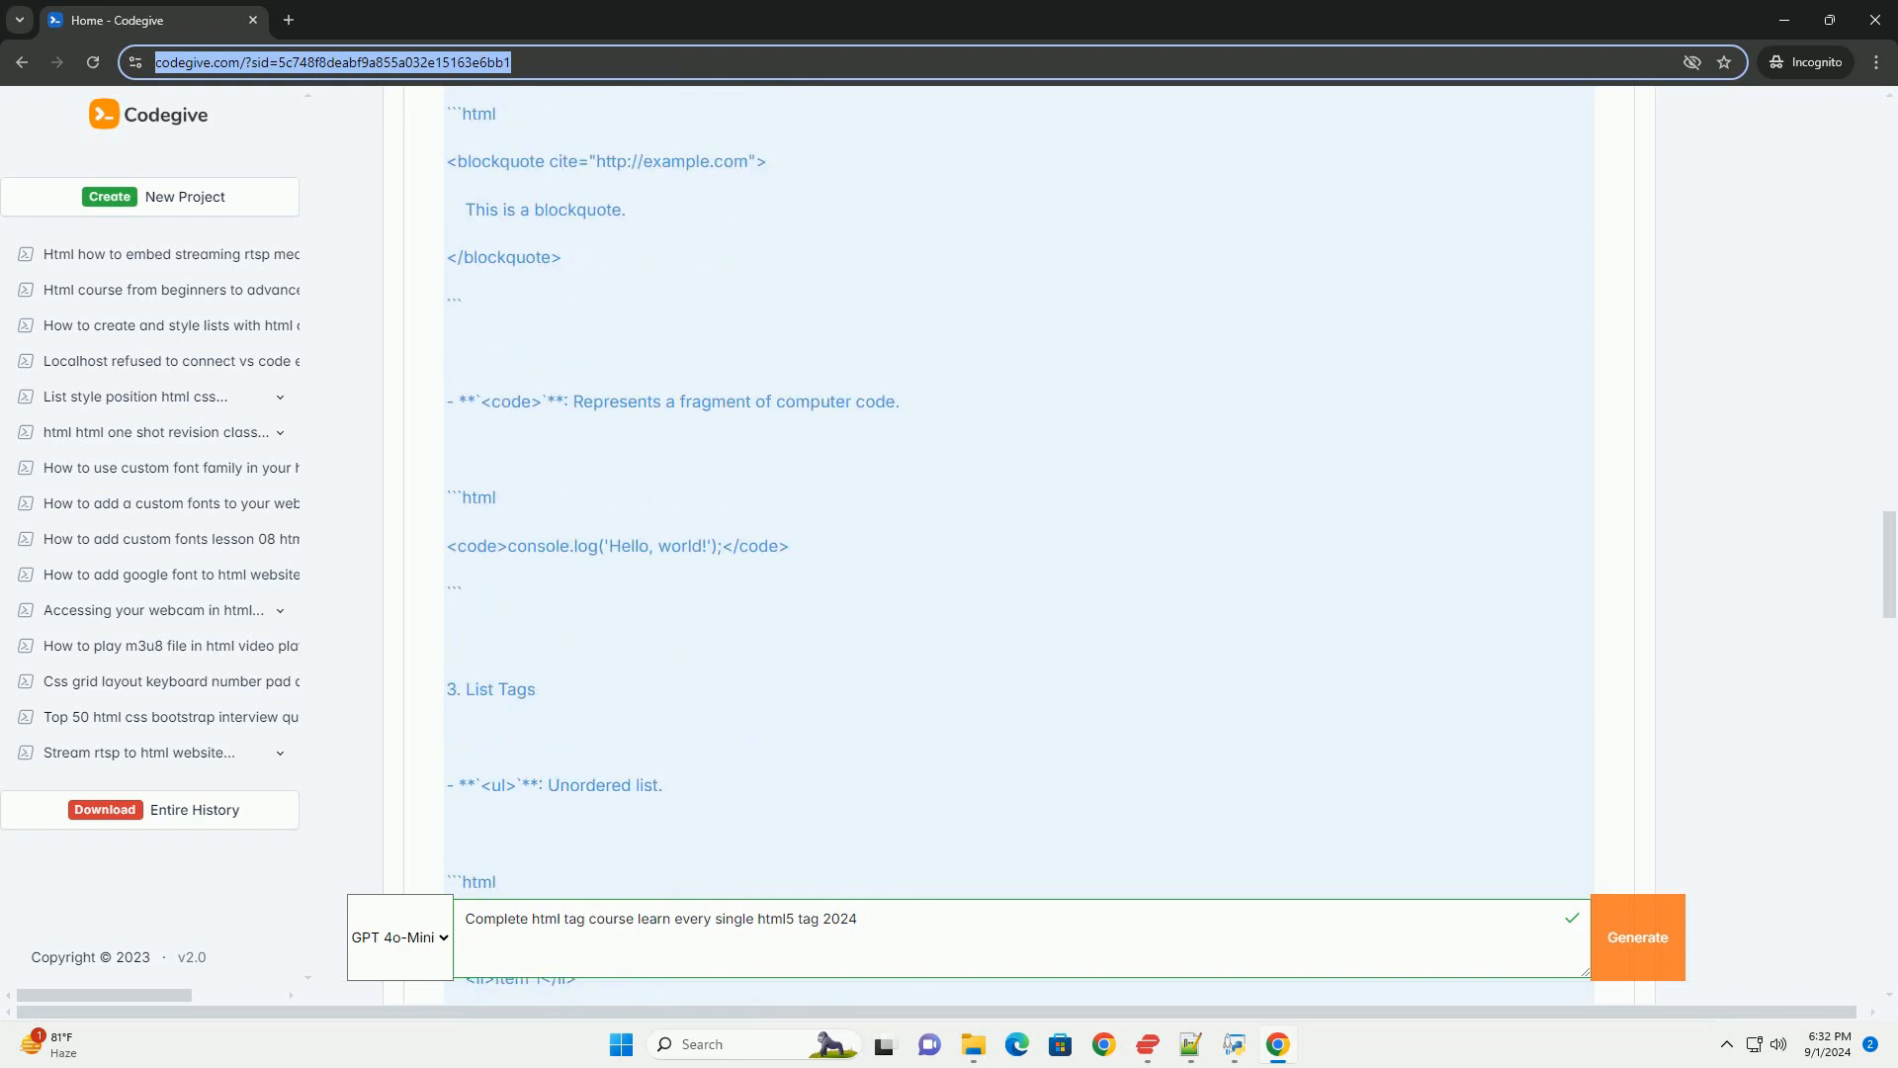
scroll("down", 3)
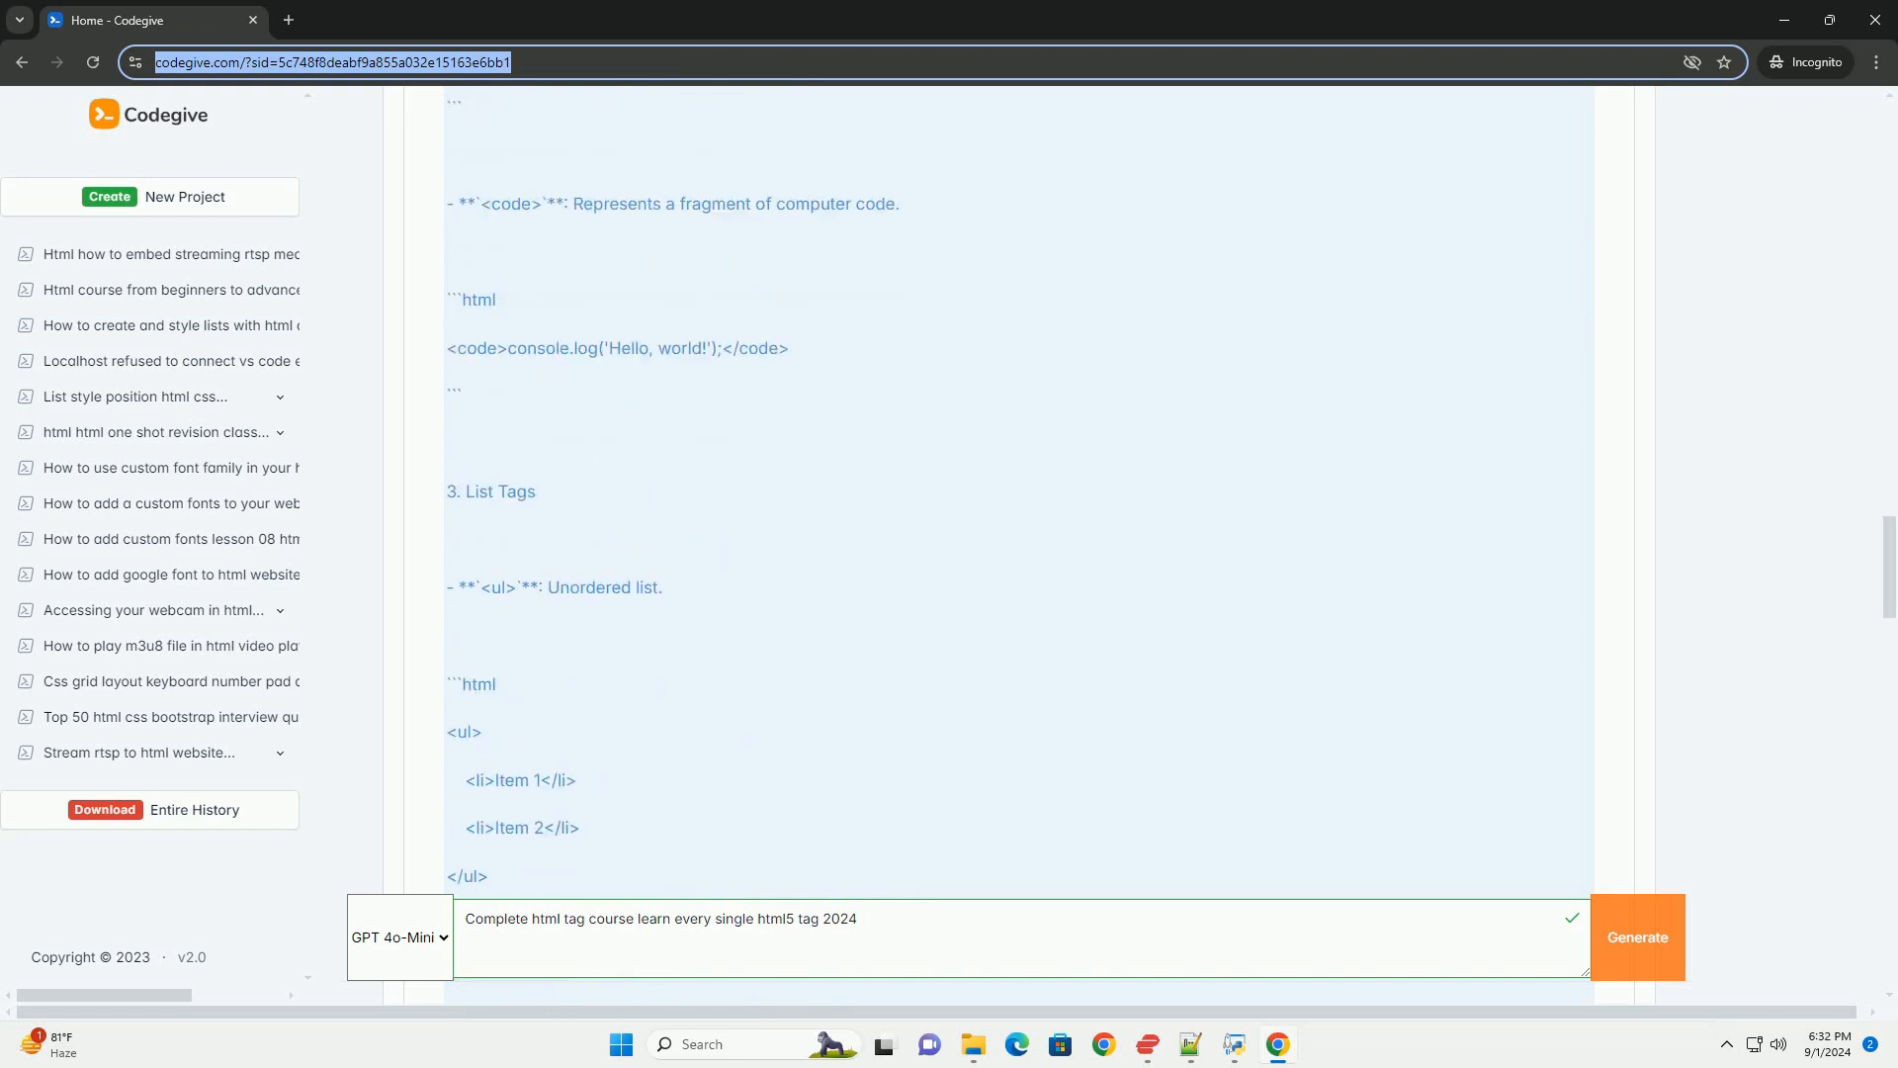
scroll("down", 3)
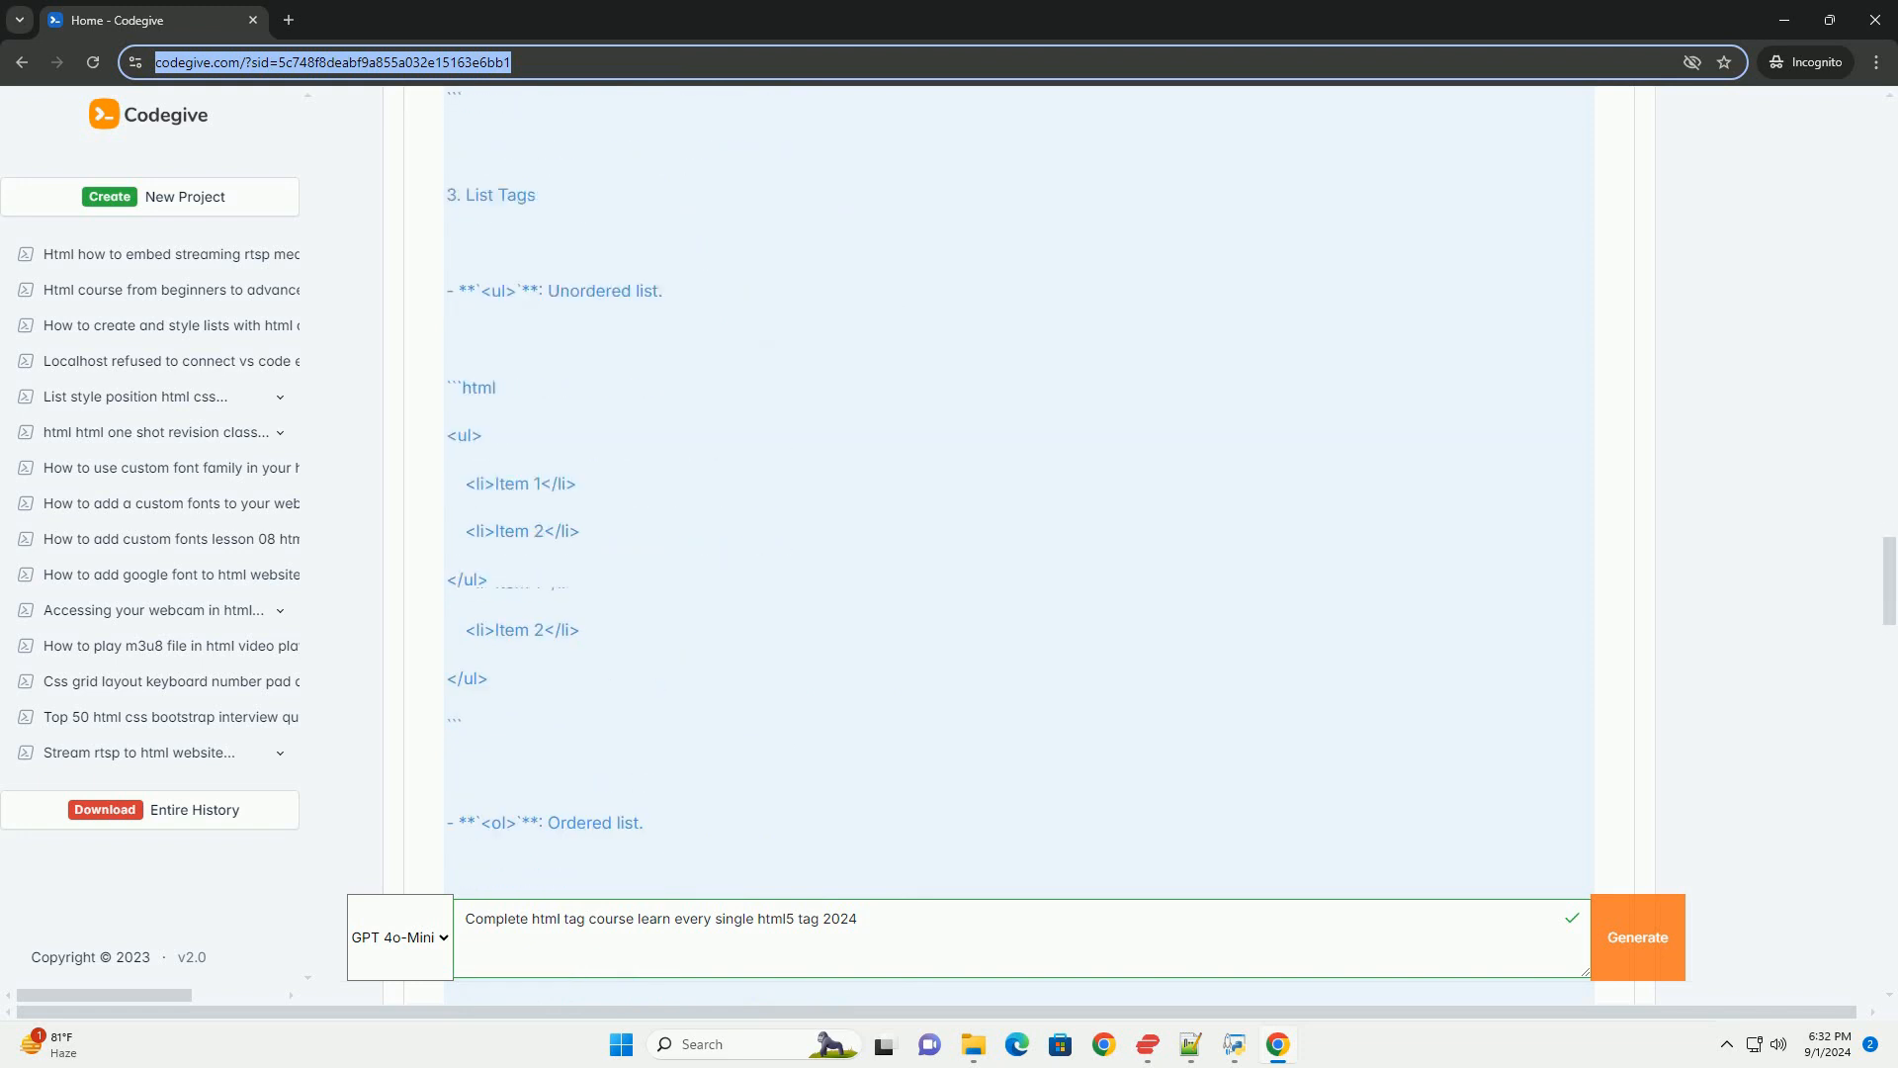
scroll("down", 3)
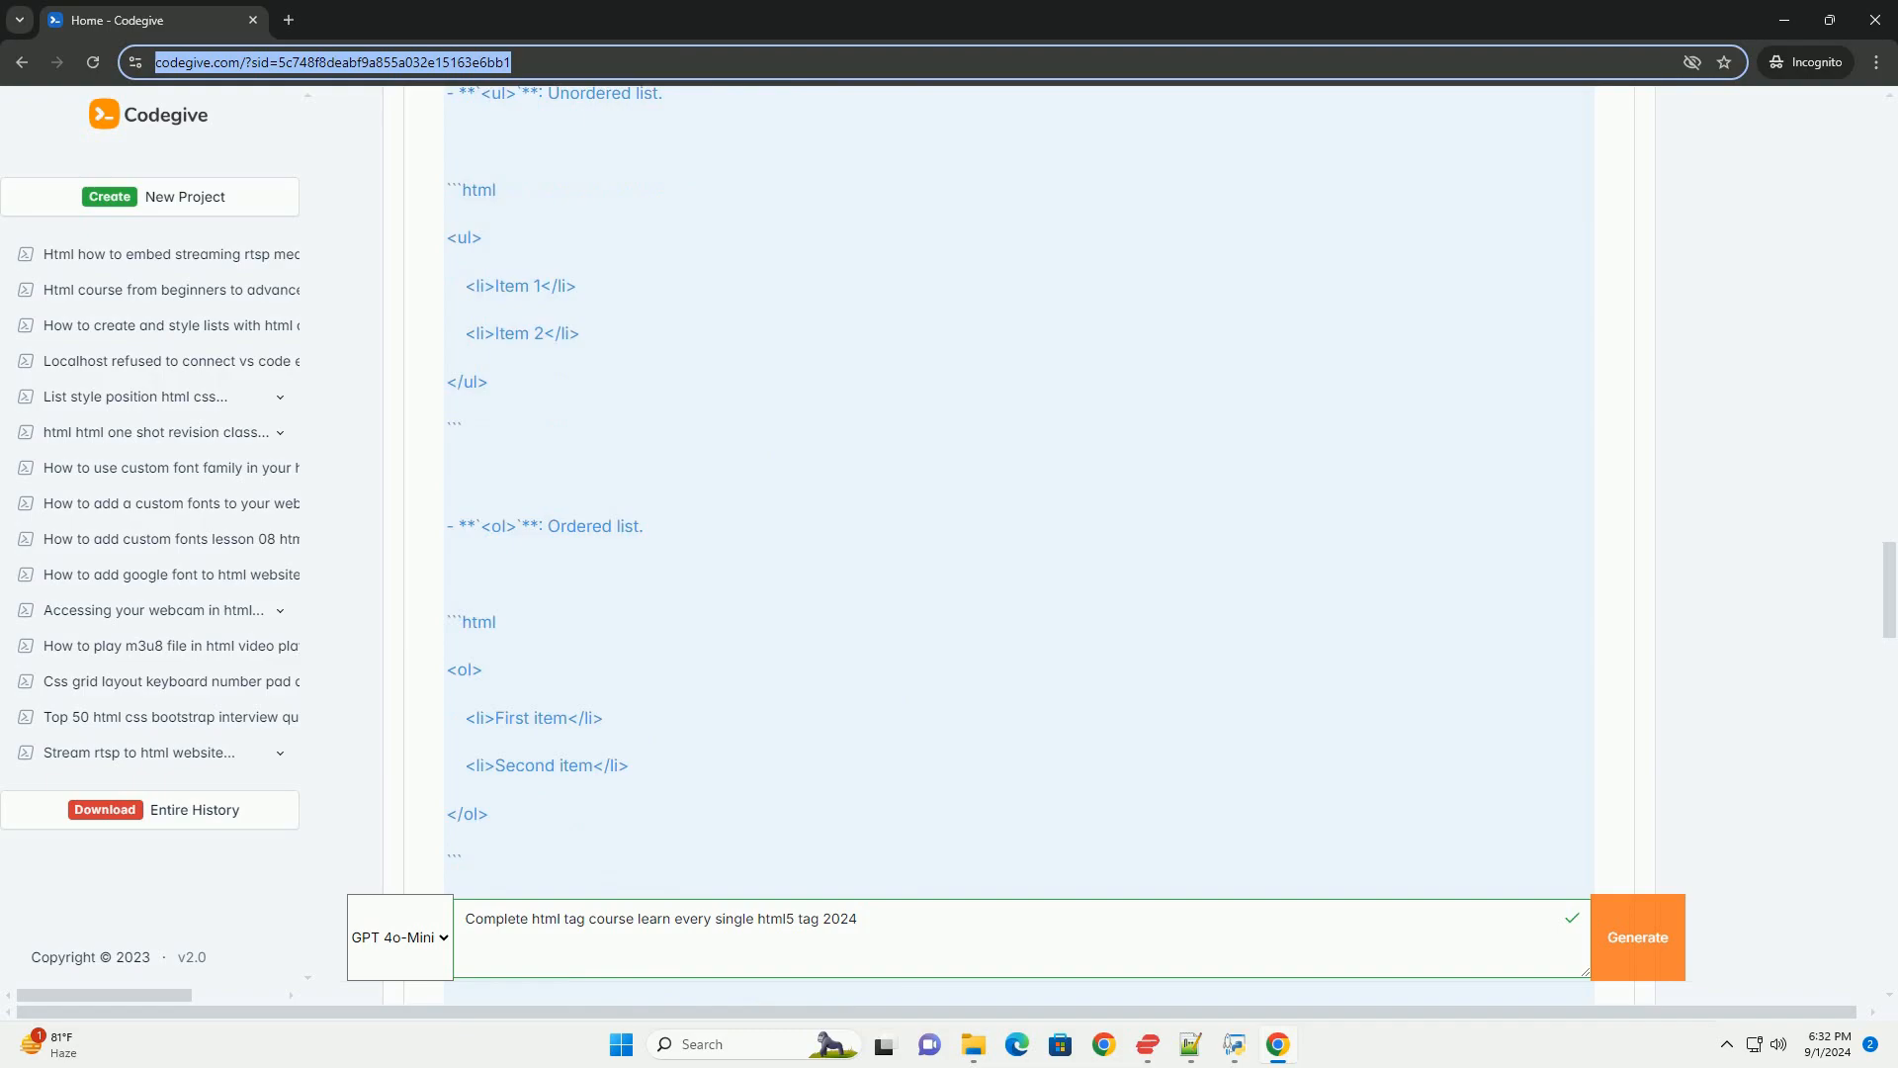
scroll("down", 3)
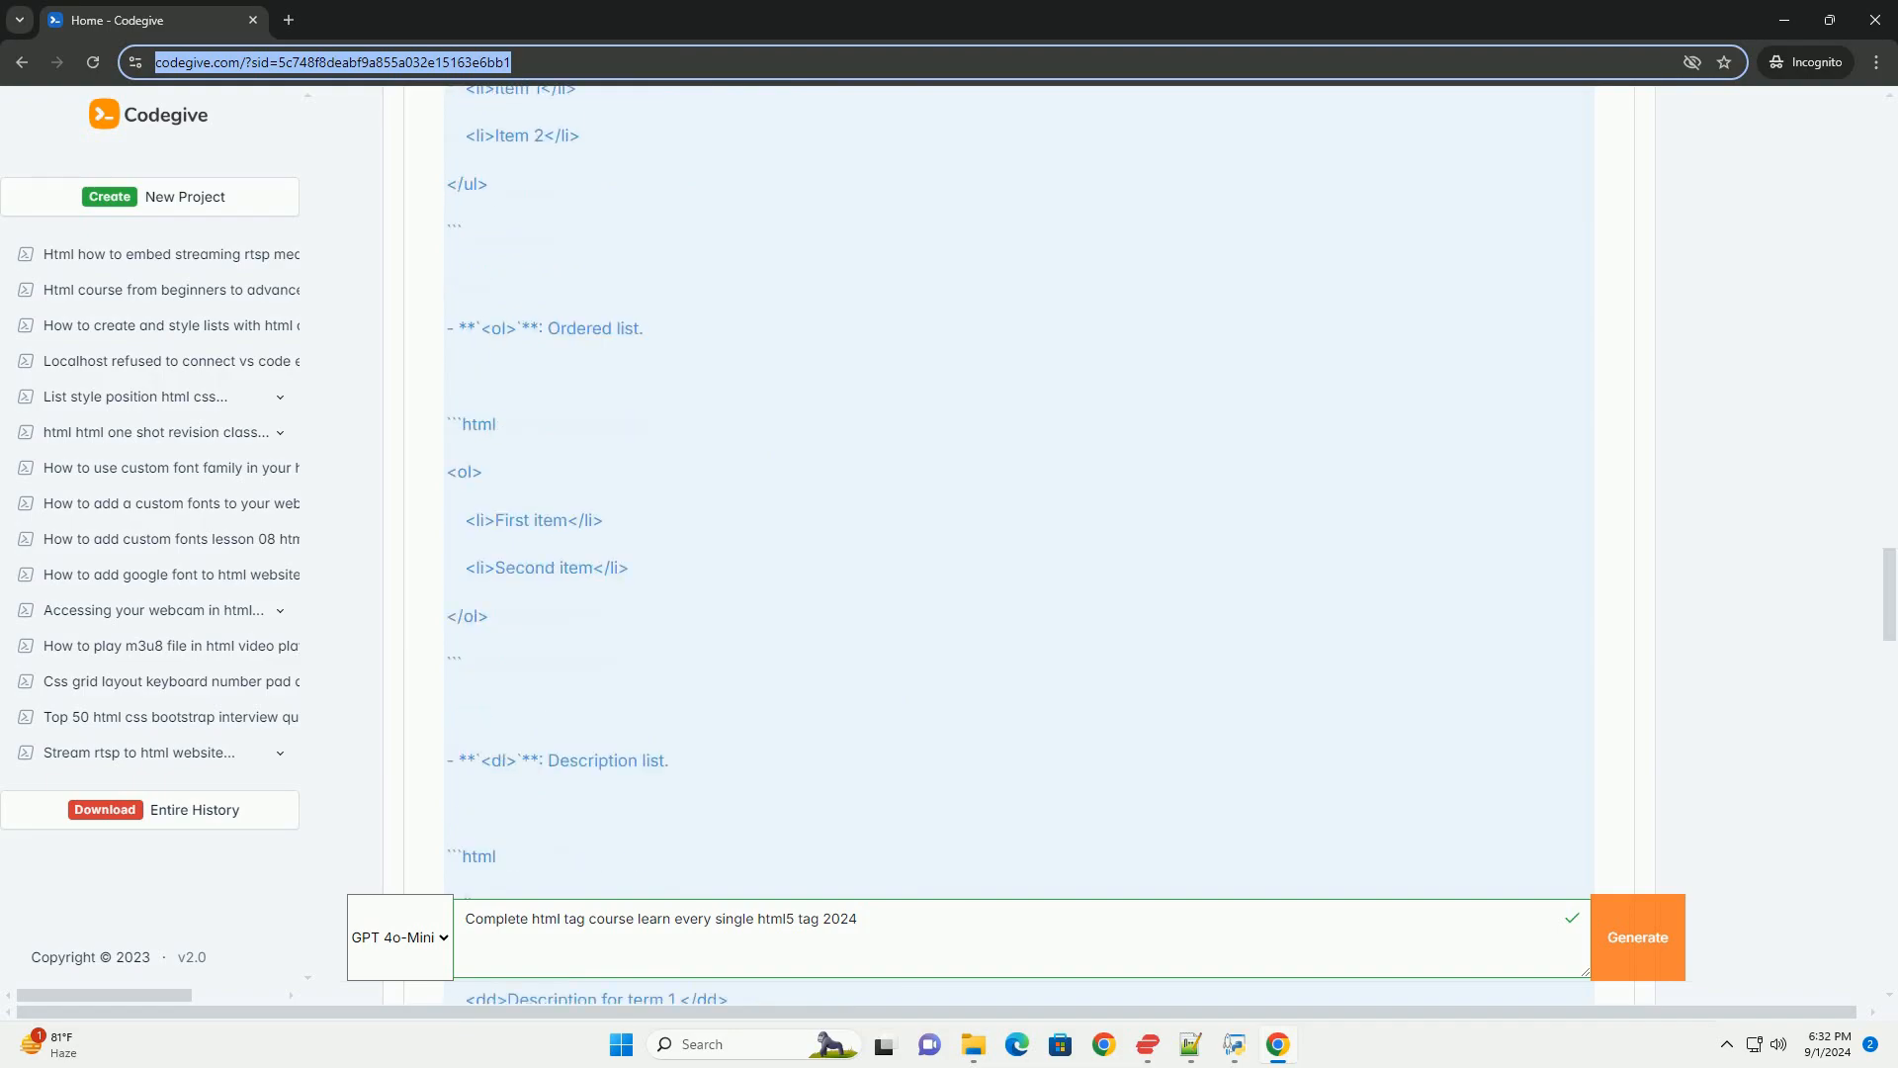
scroll("down", 3)
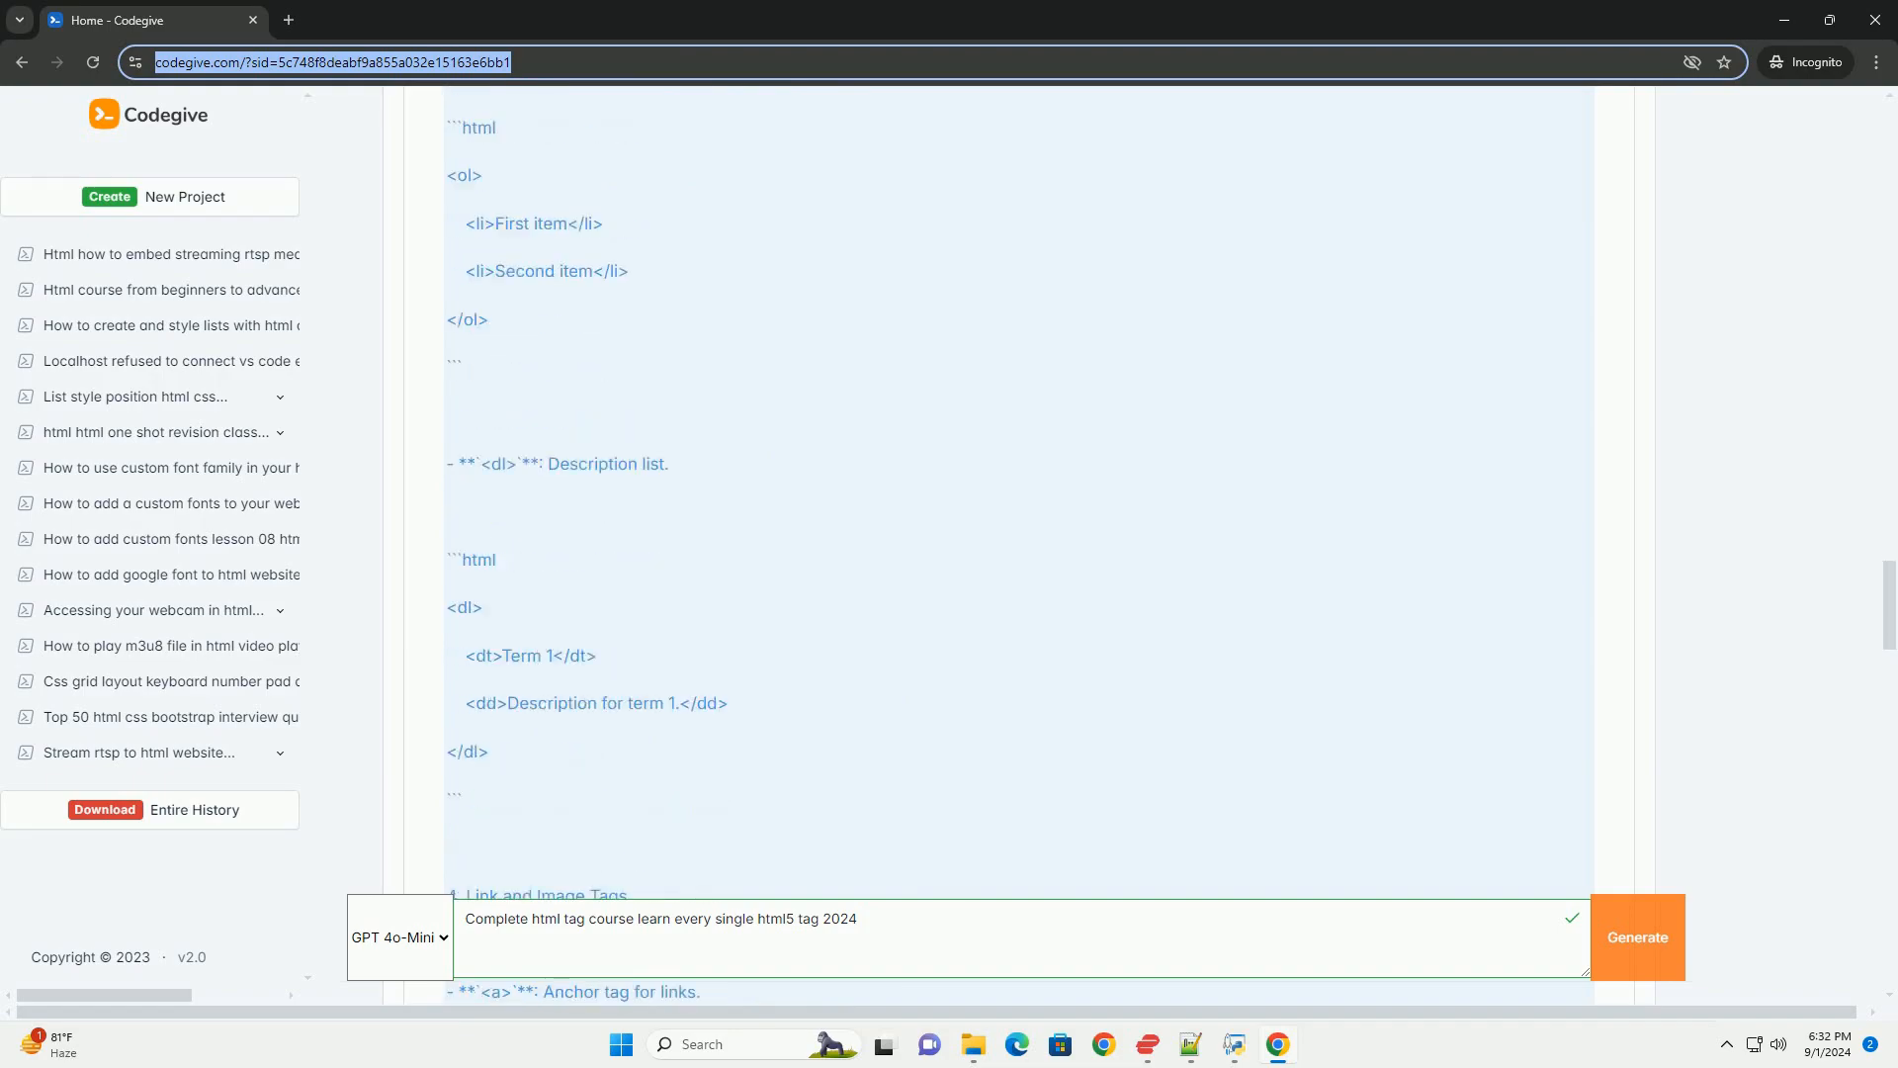
scroll("down", 3)
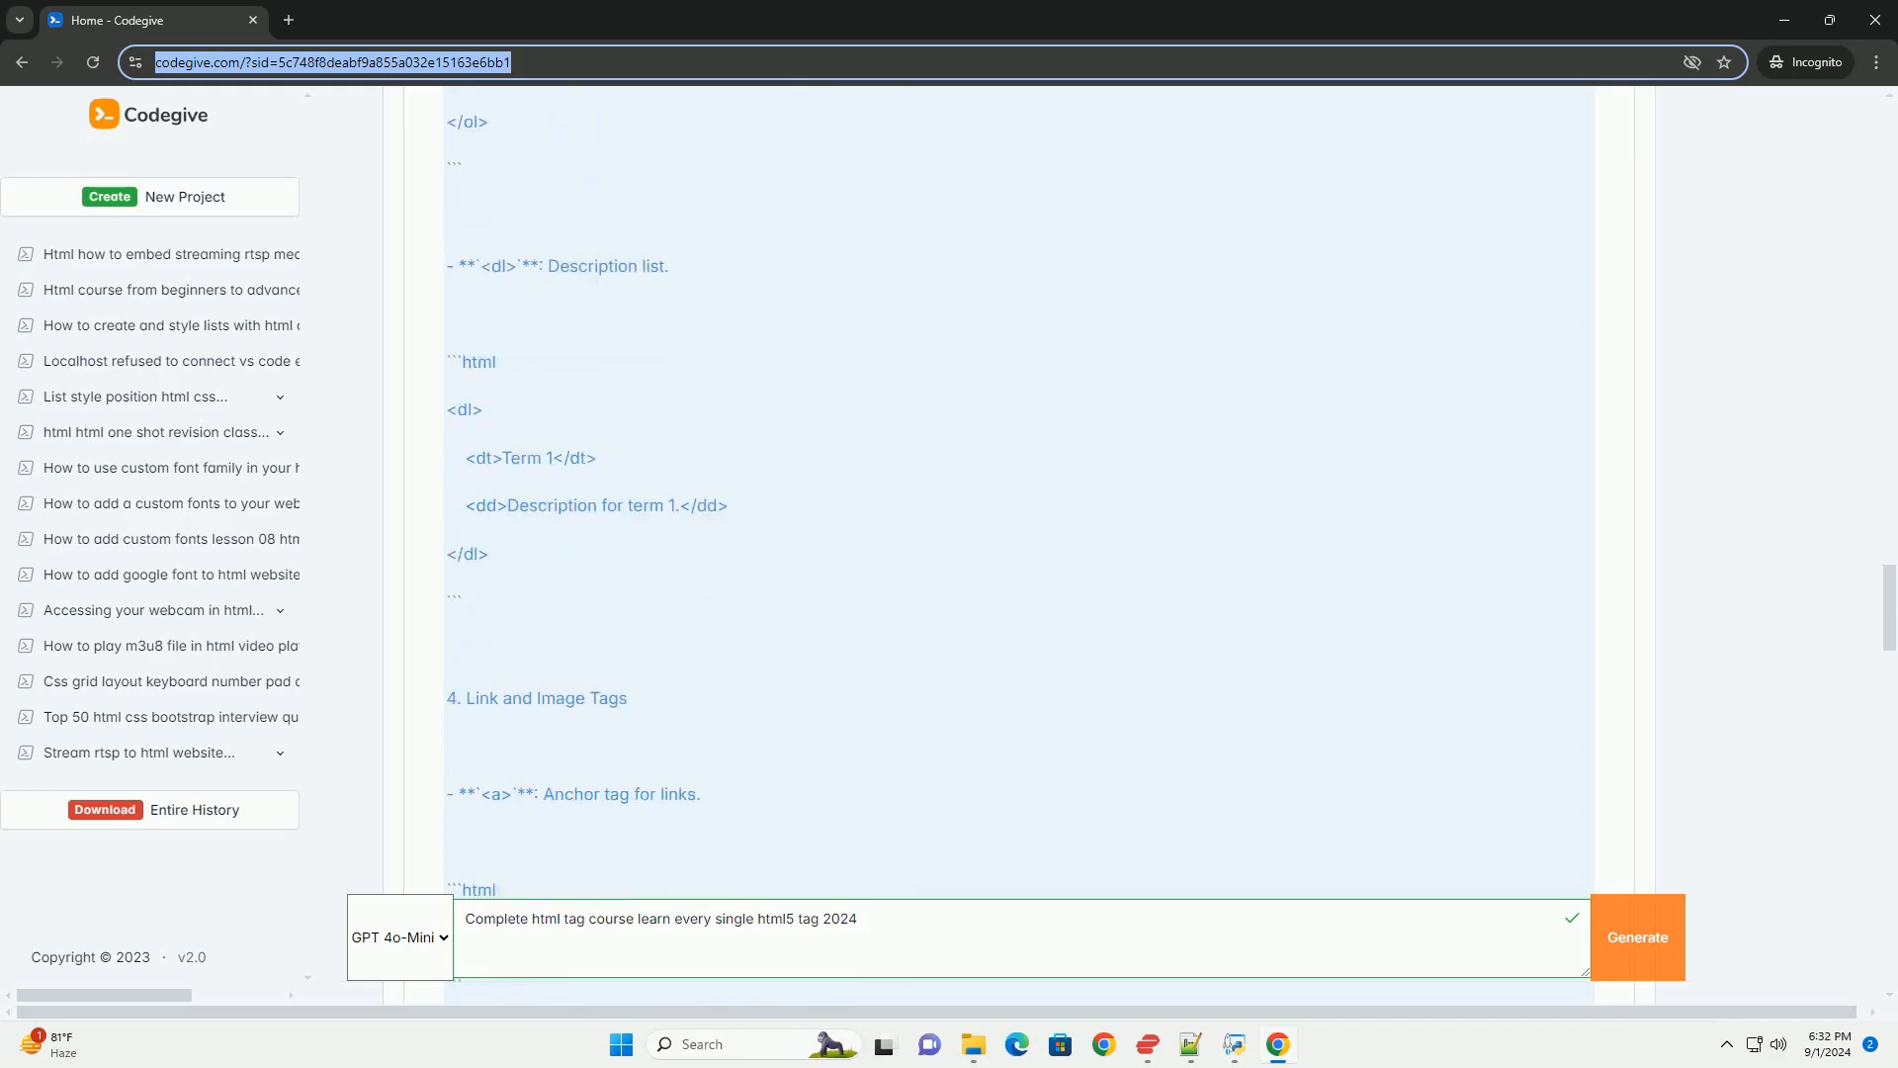
scroll("down", 3)
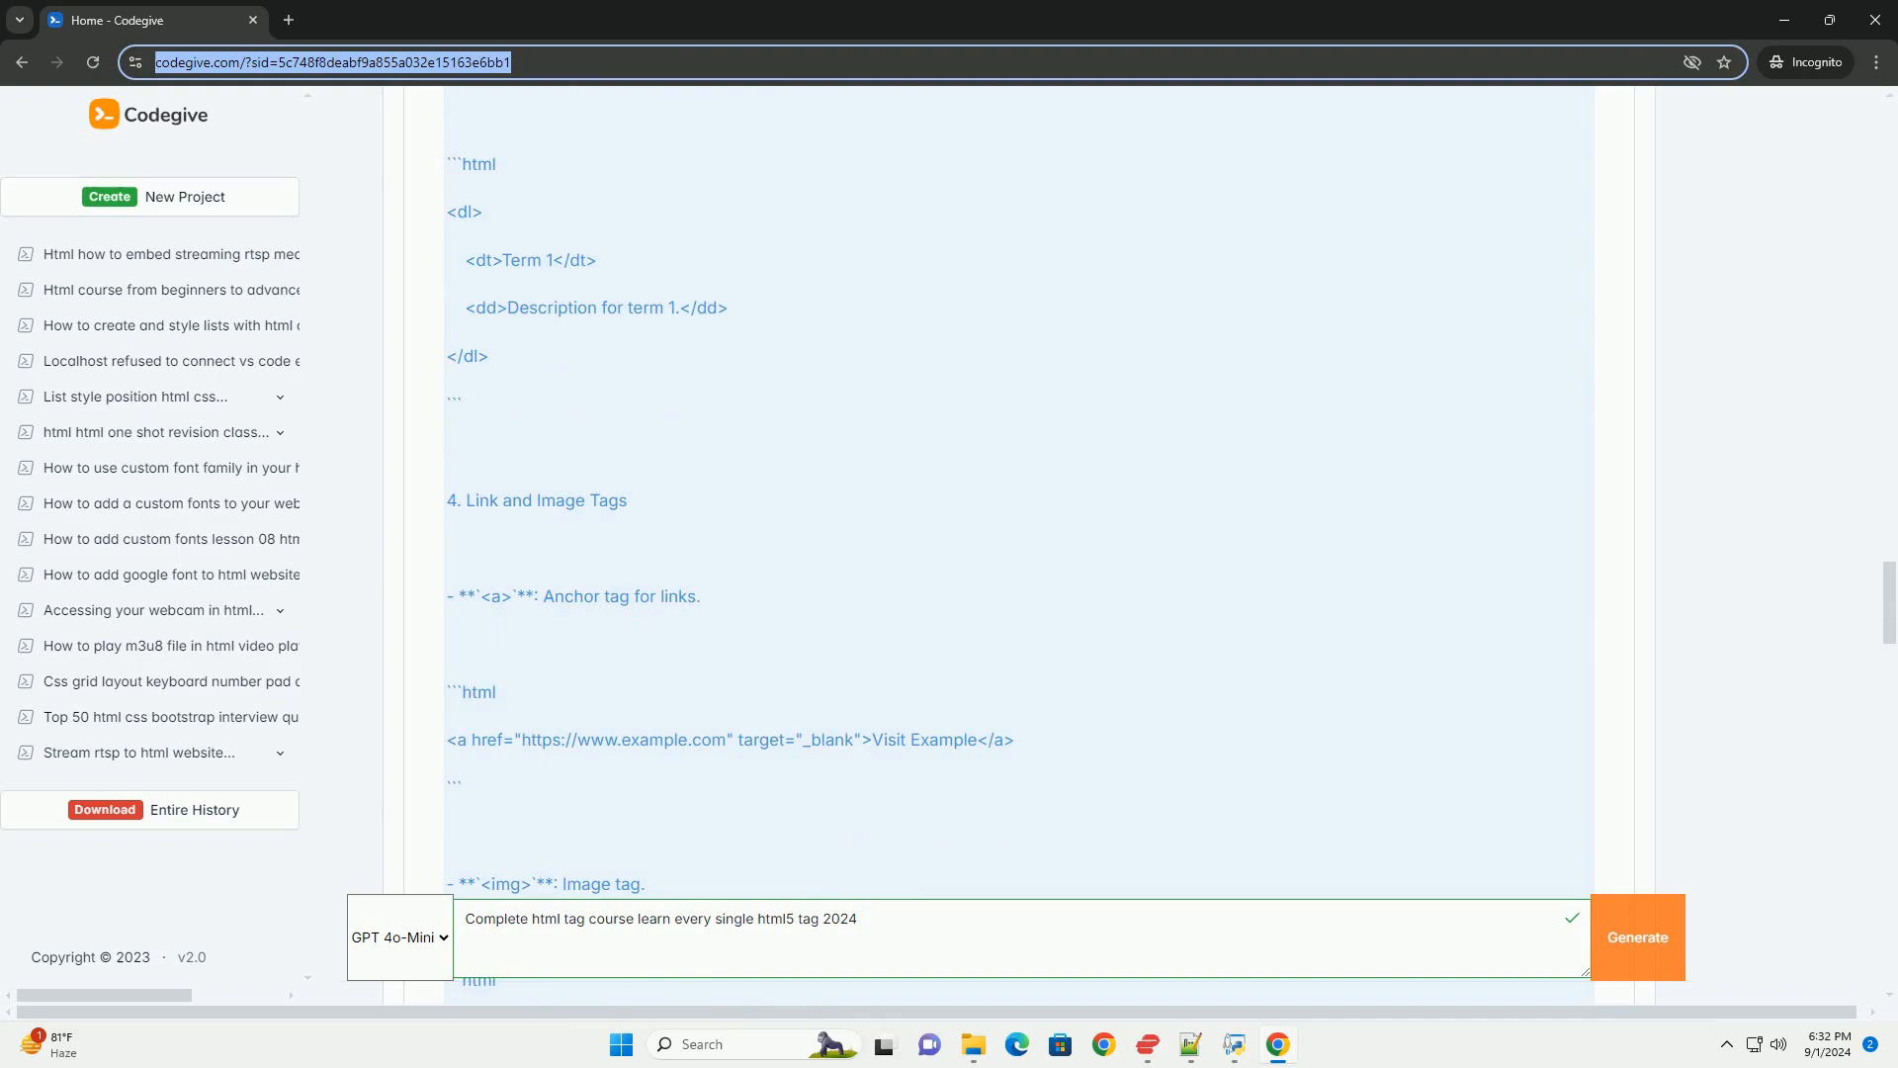
scroll("down", 3)
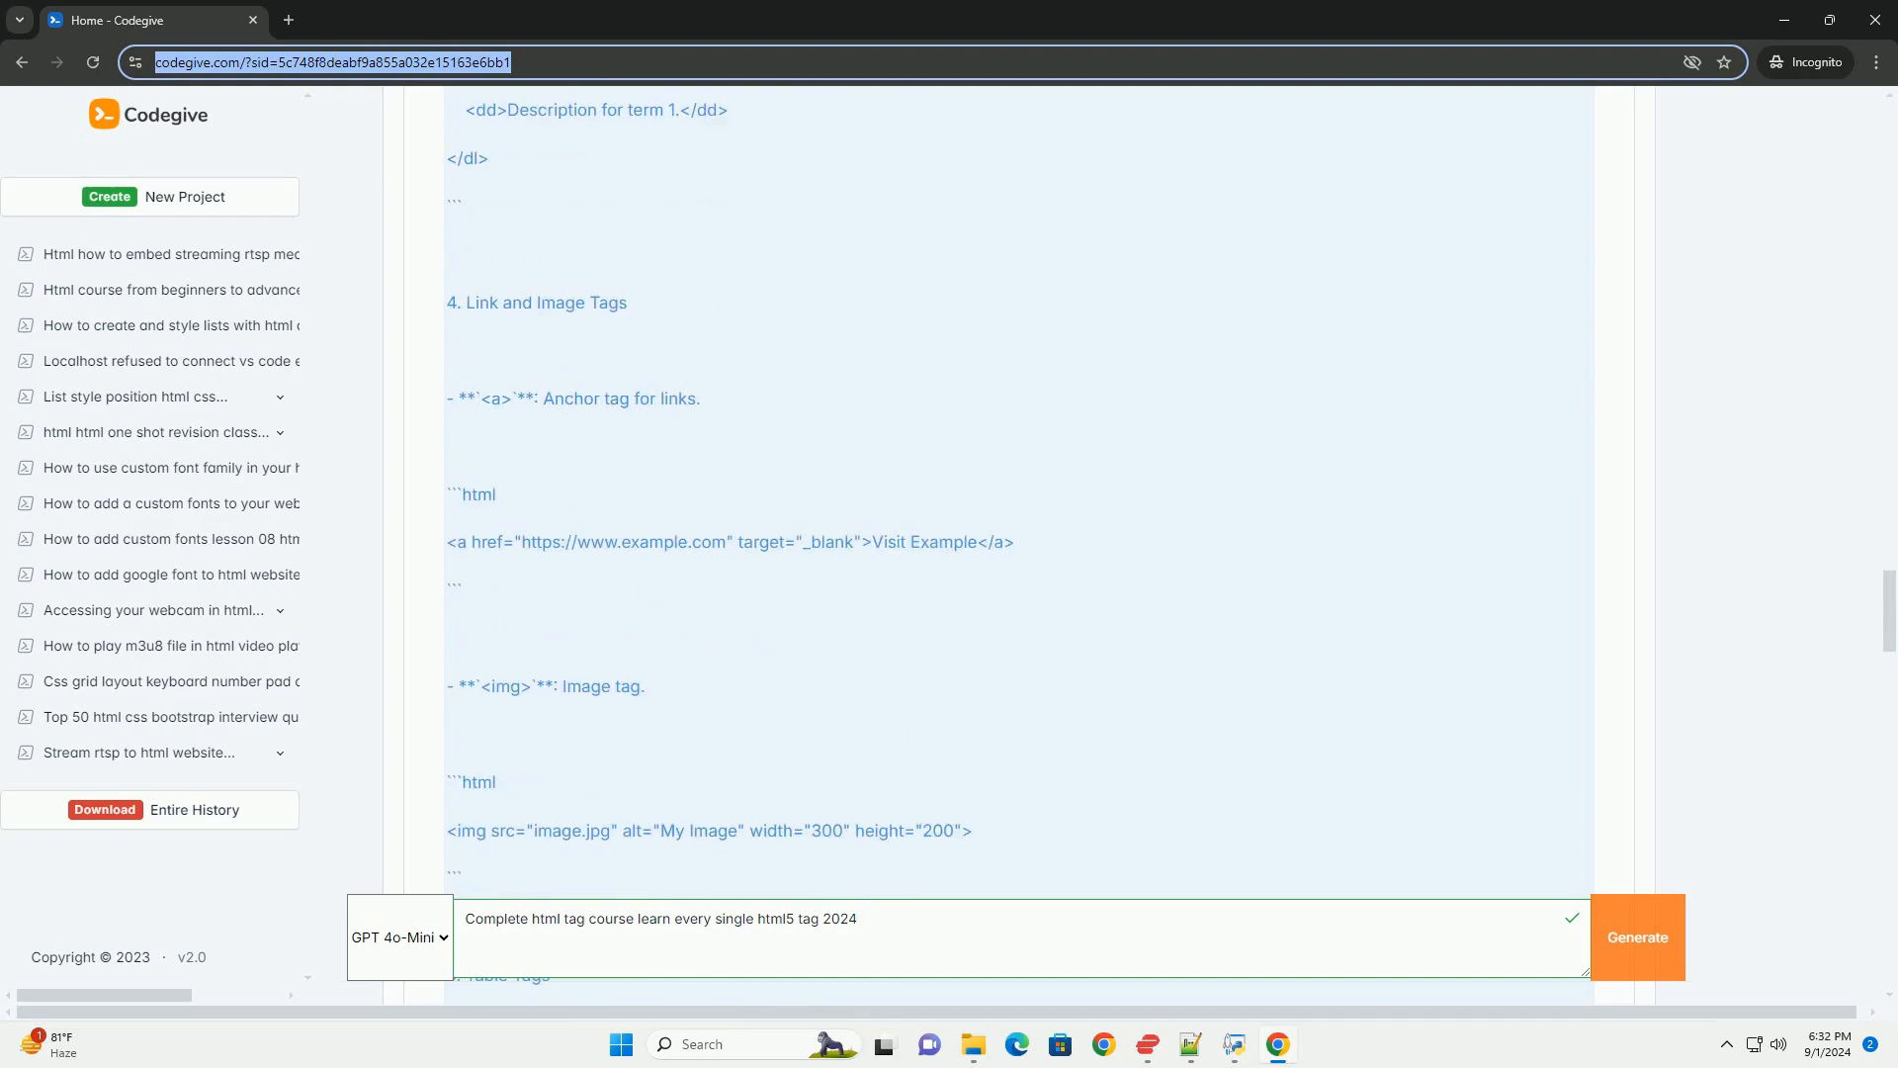
scroll("down", 3)
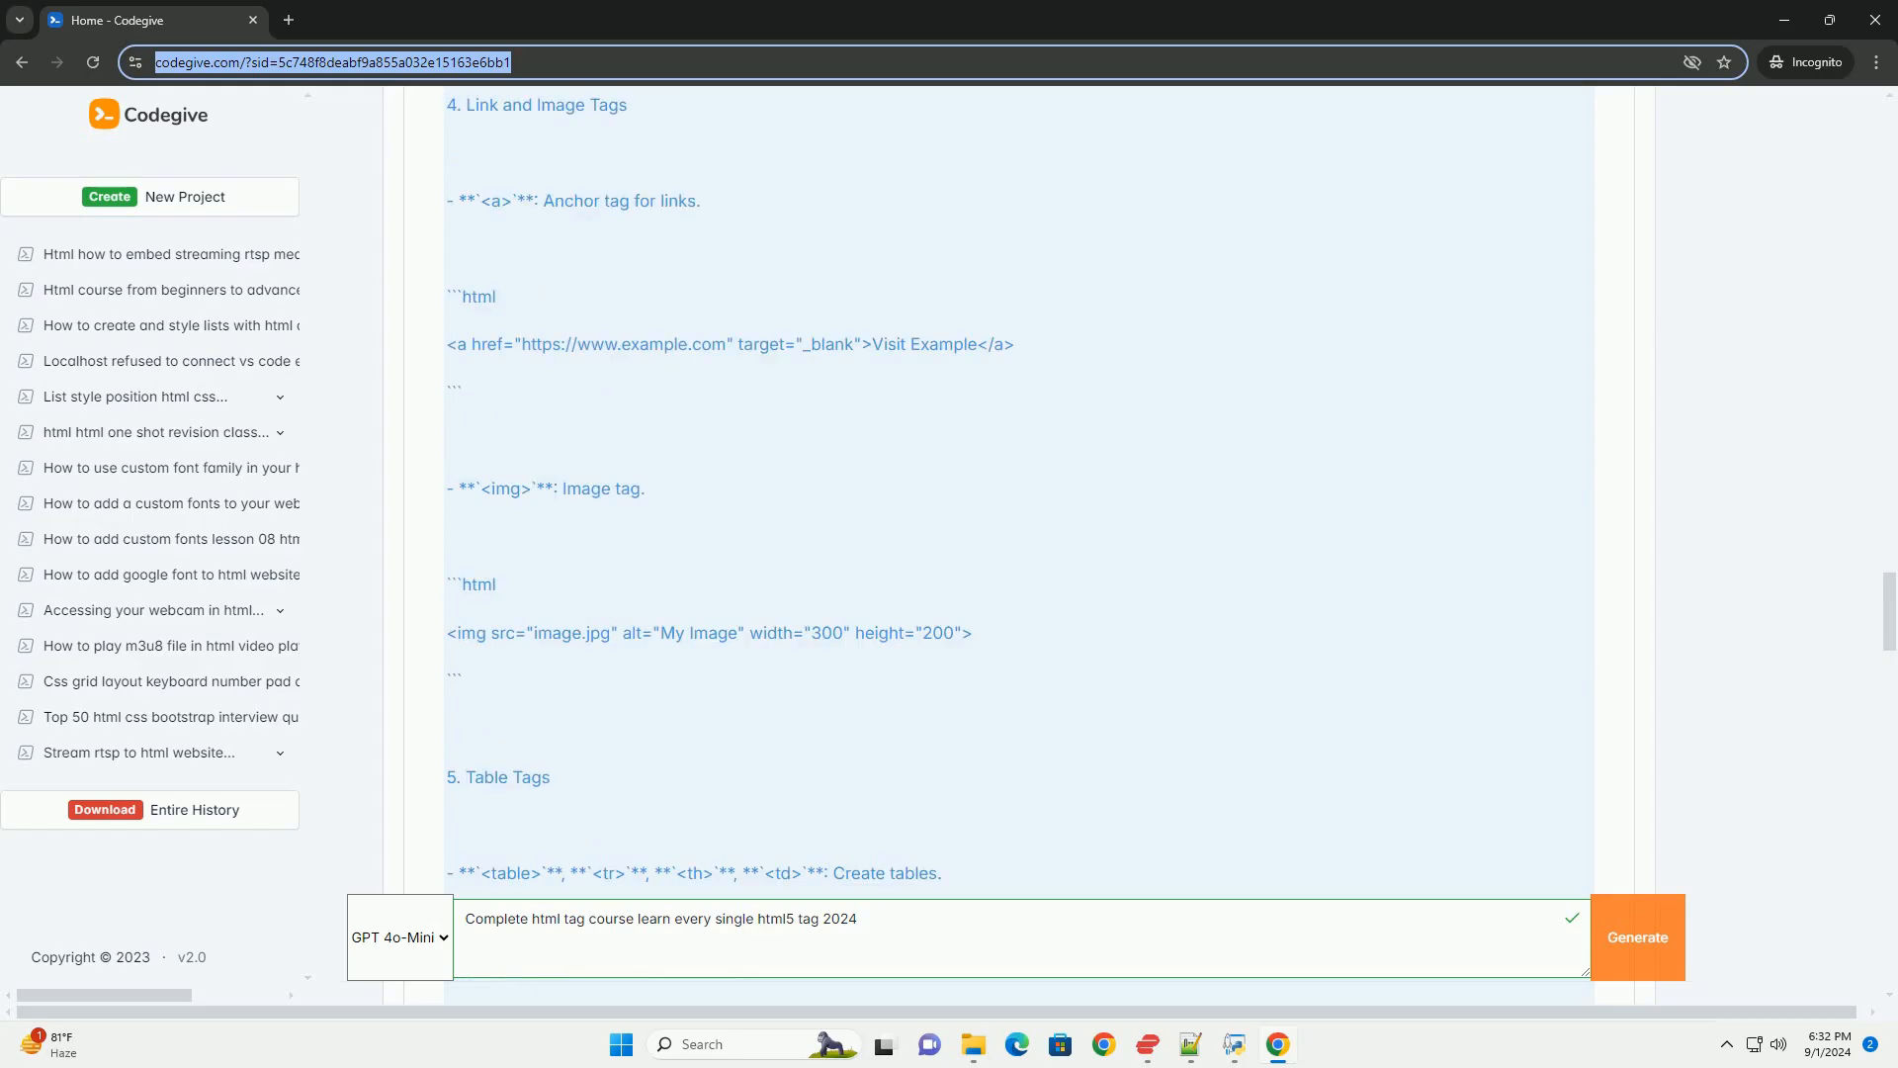
scroll("down", 3)
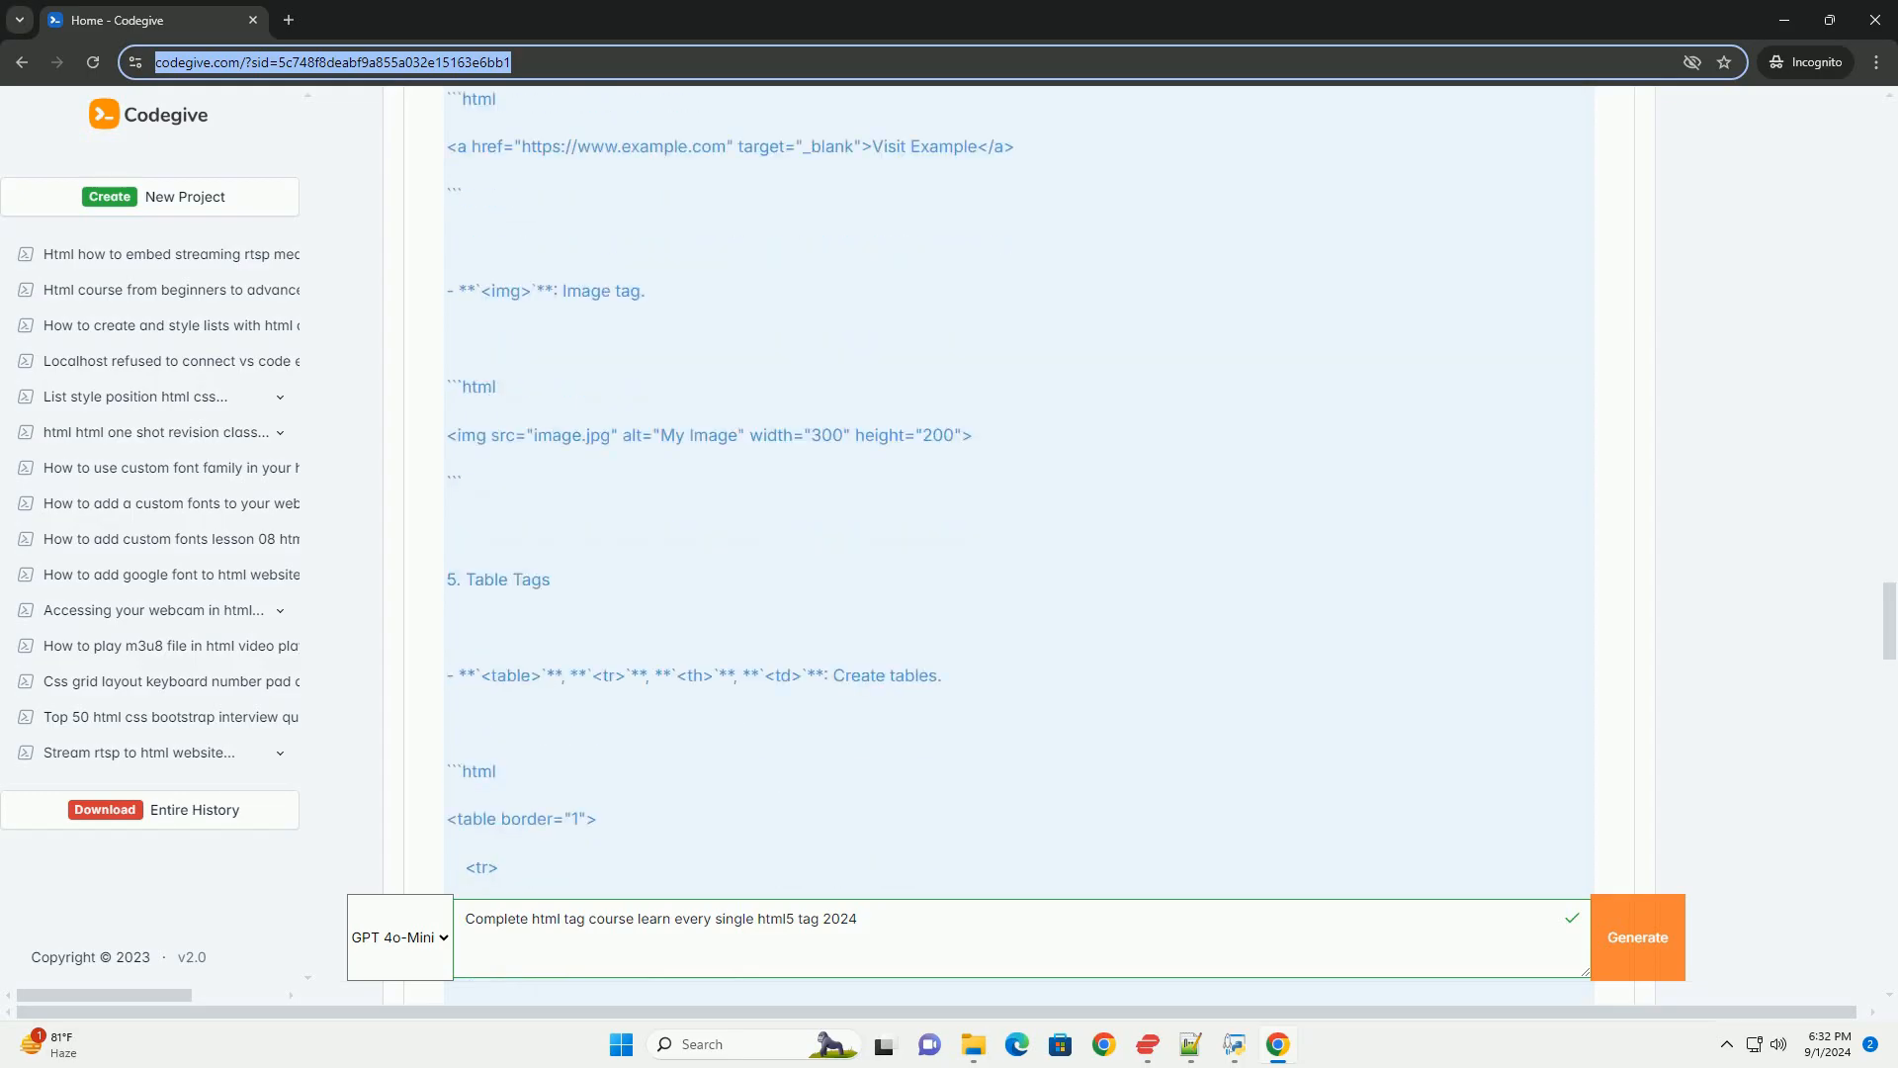
scroll("down", 3)
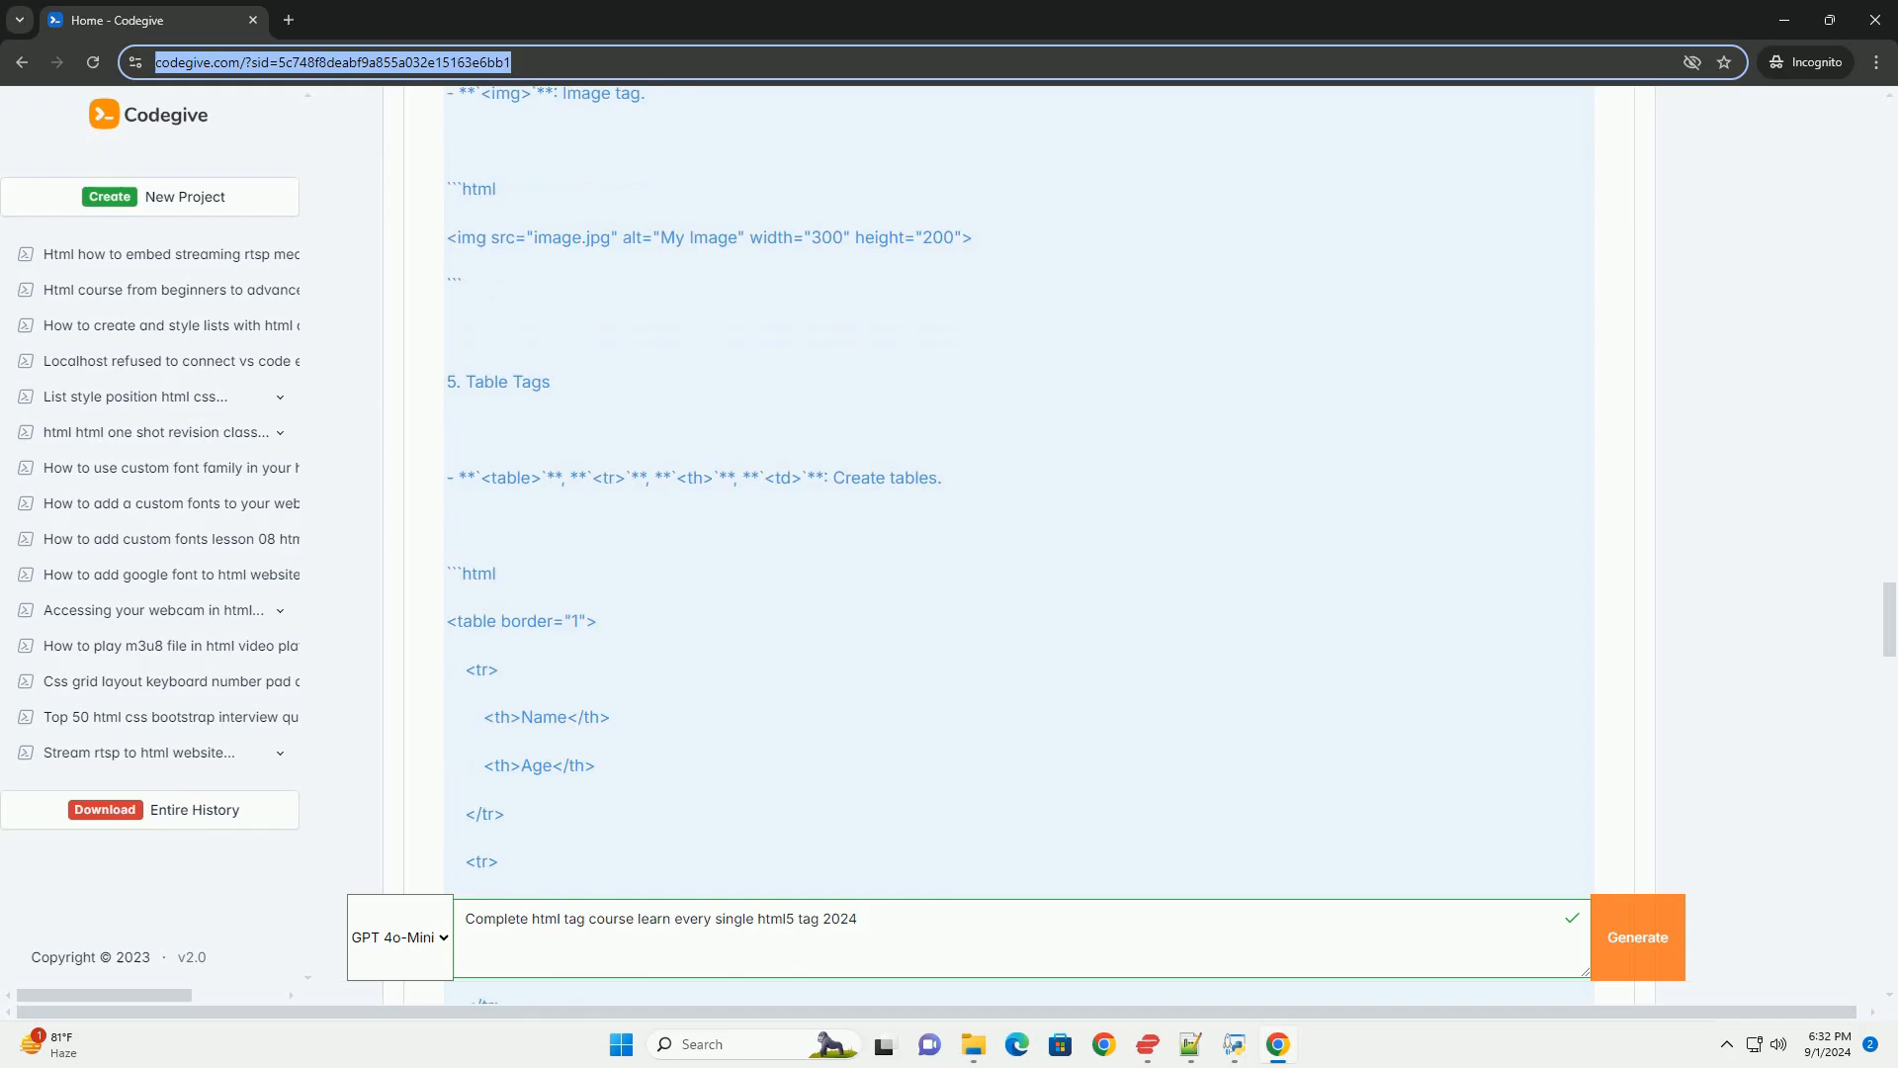
scroll("down", 3)
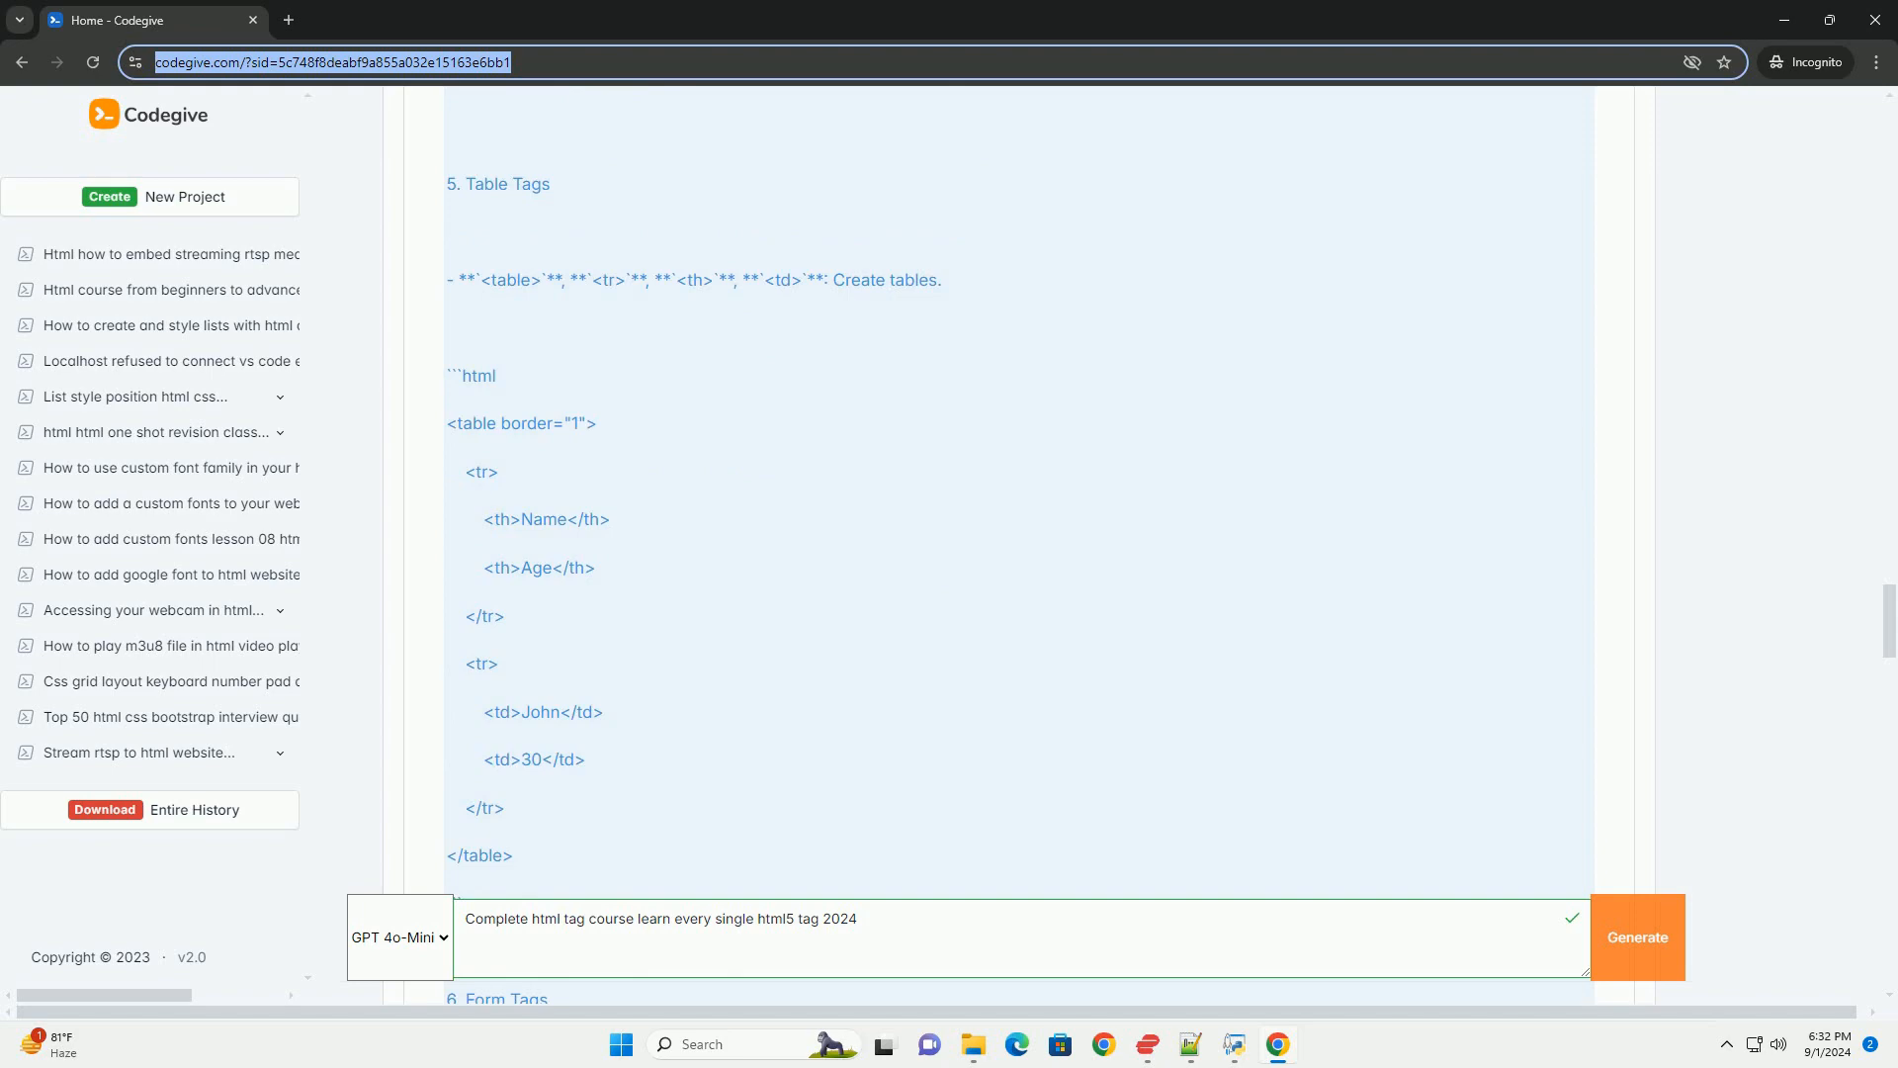
scroll("down", 3)
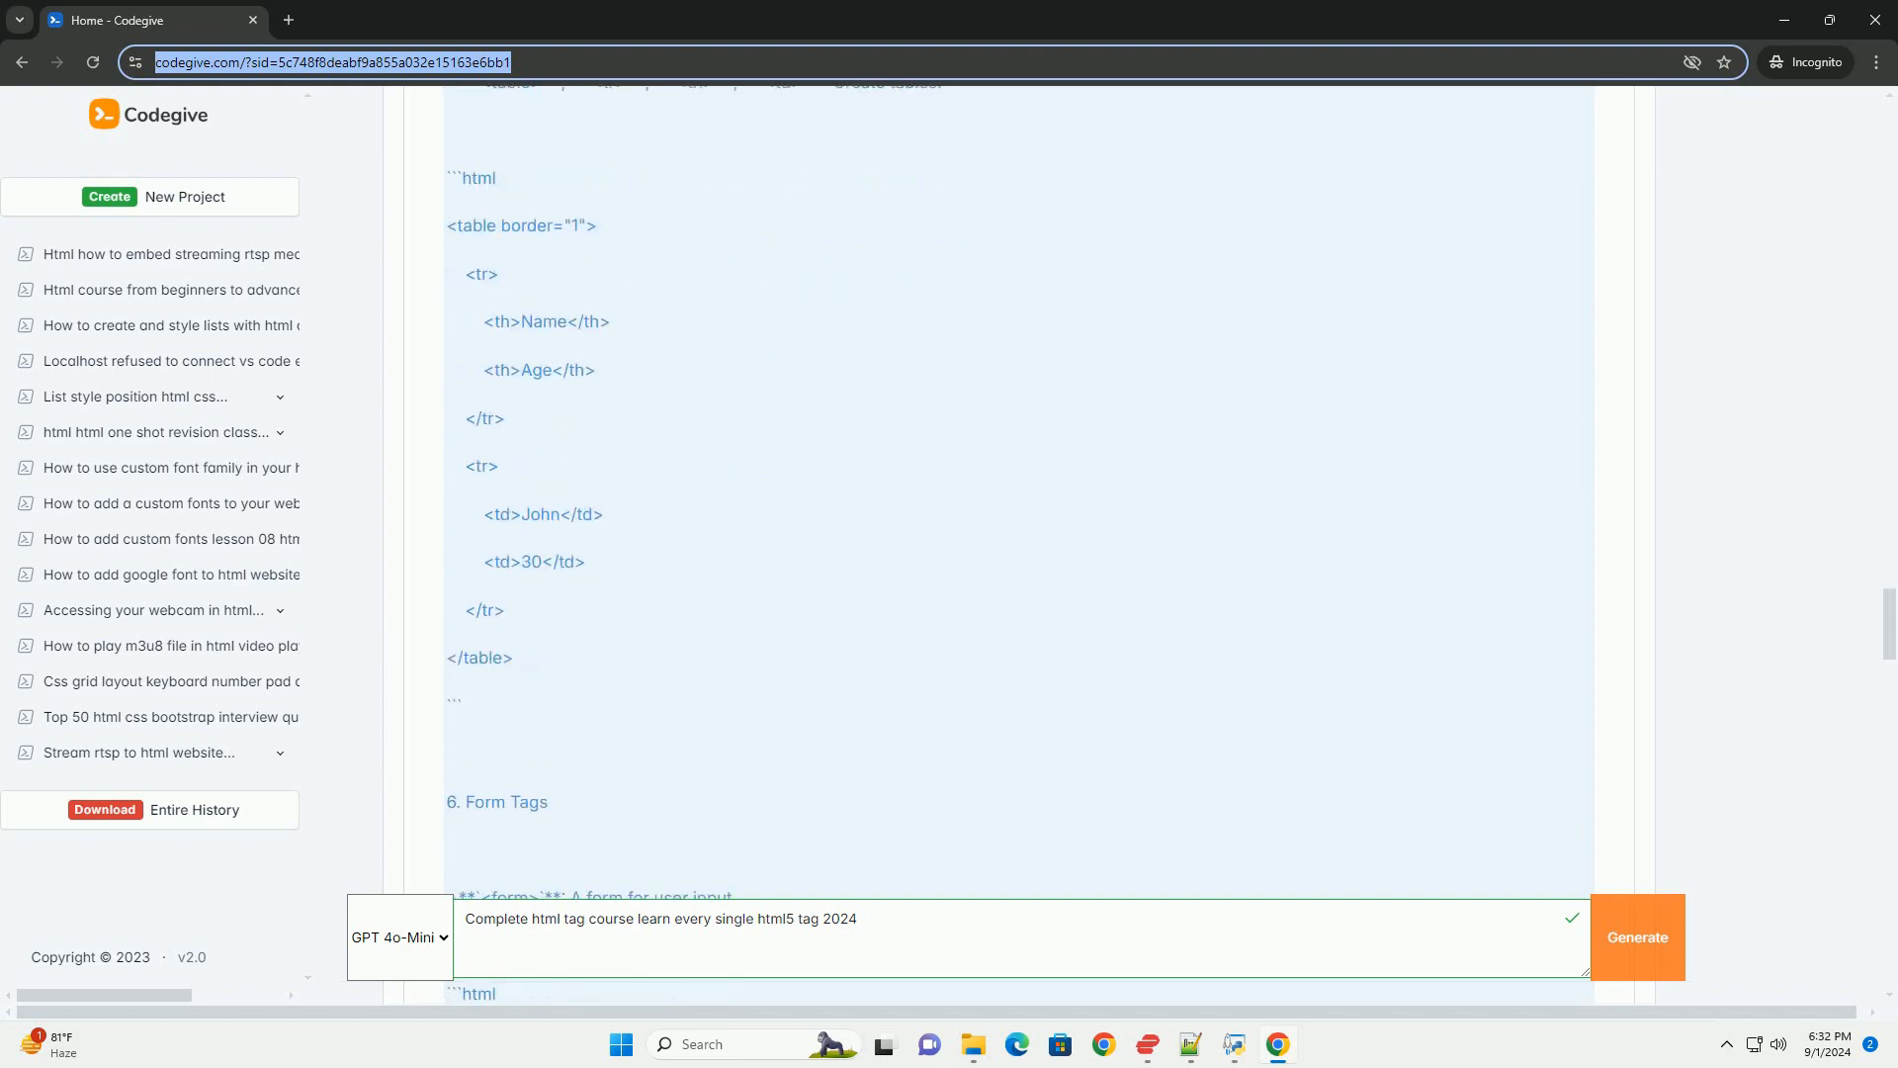
scroll("down", 3)
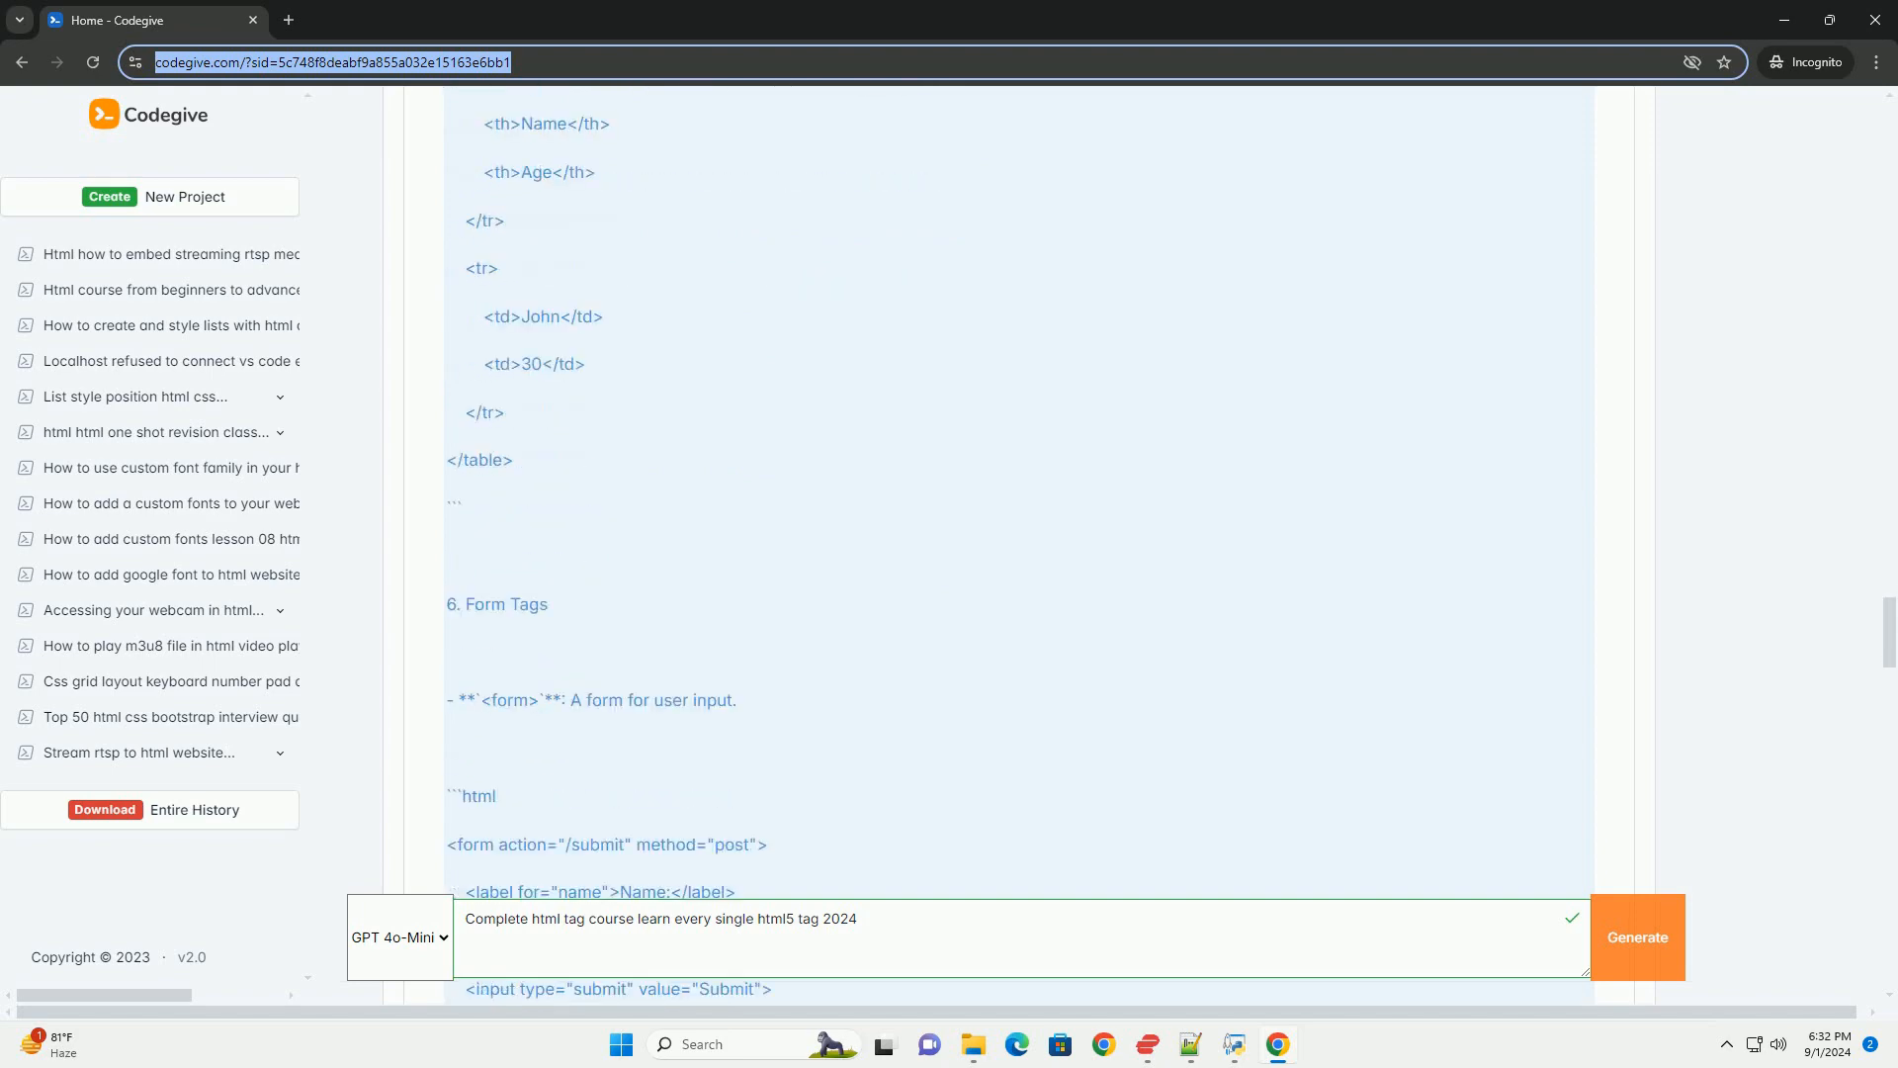
scroll("down", 3)
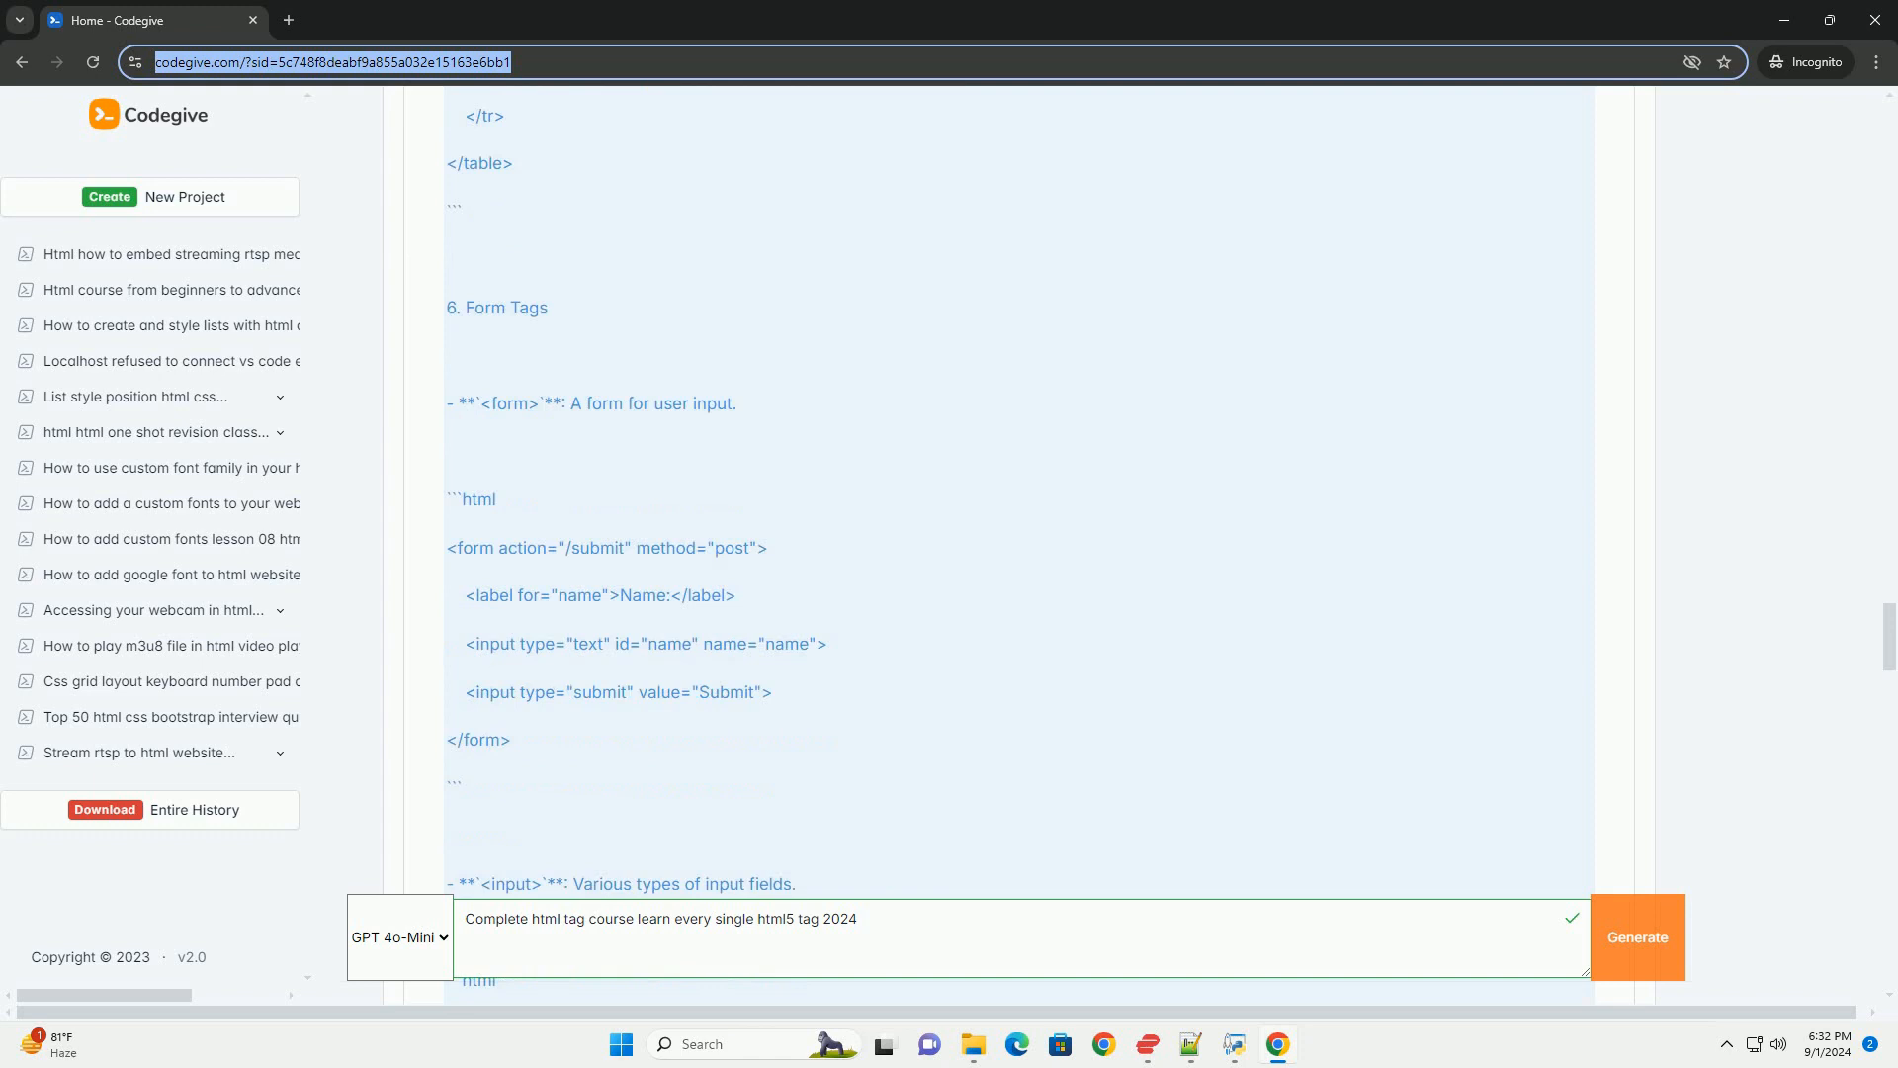
scroll("down", 3)
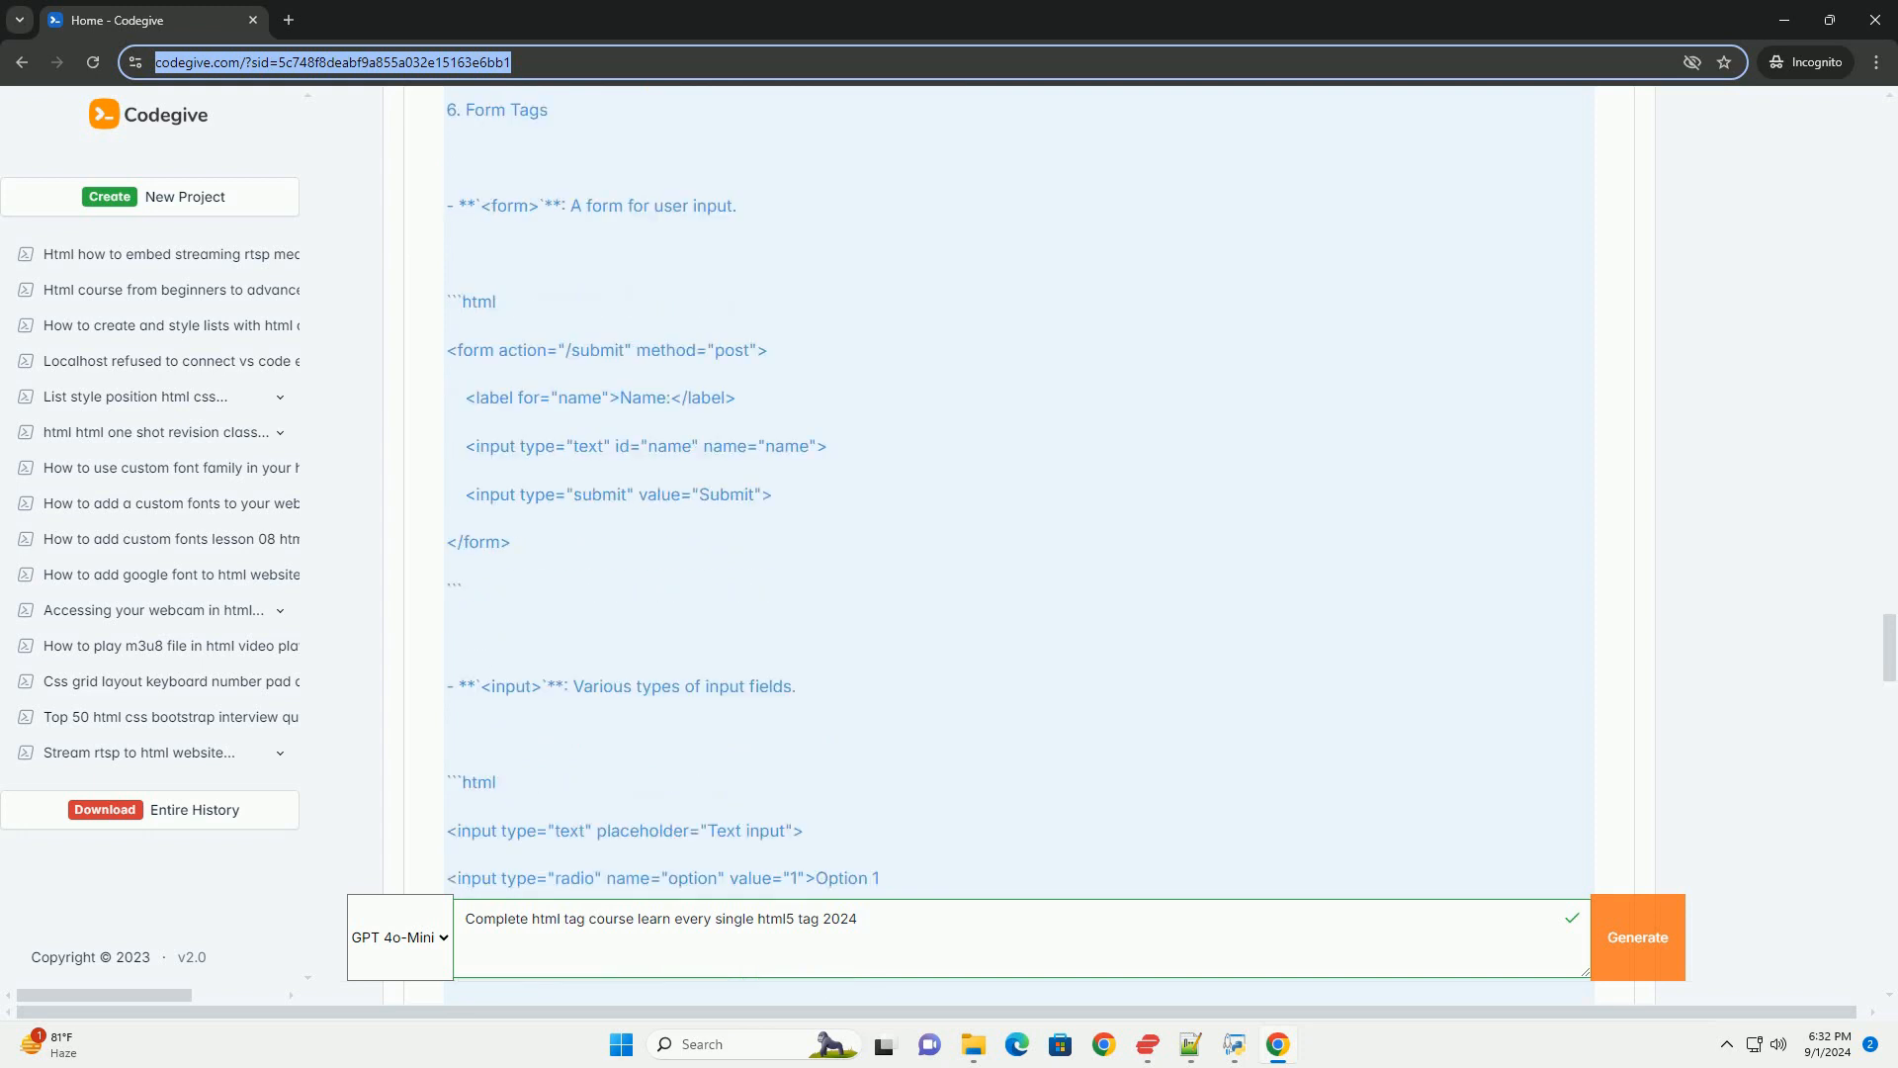
scroll("down", 3)
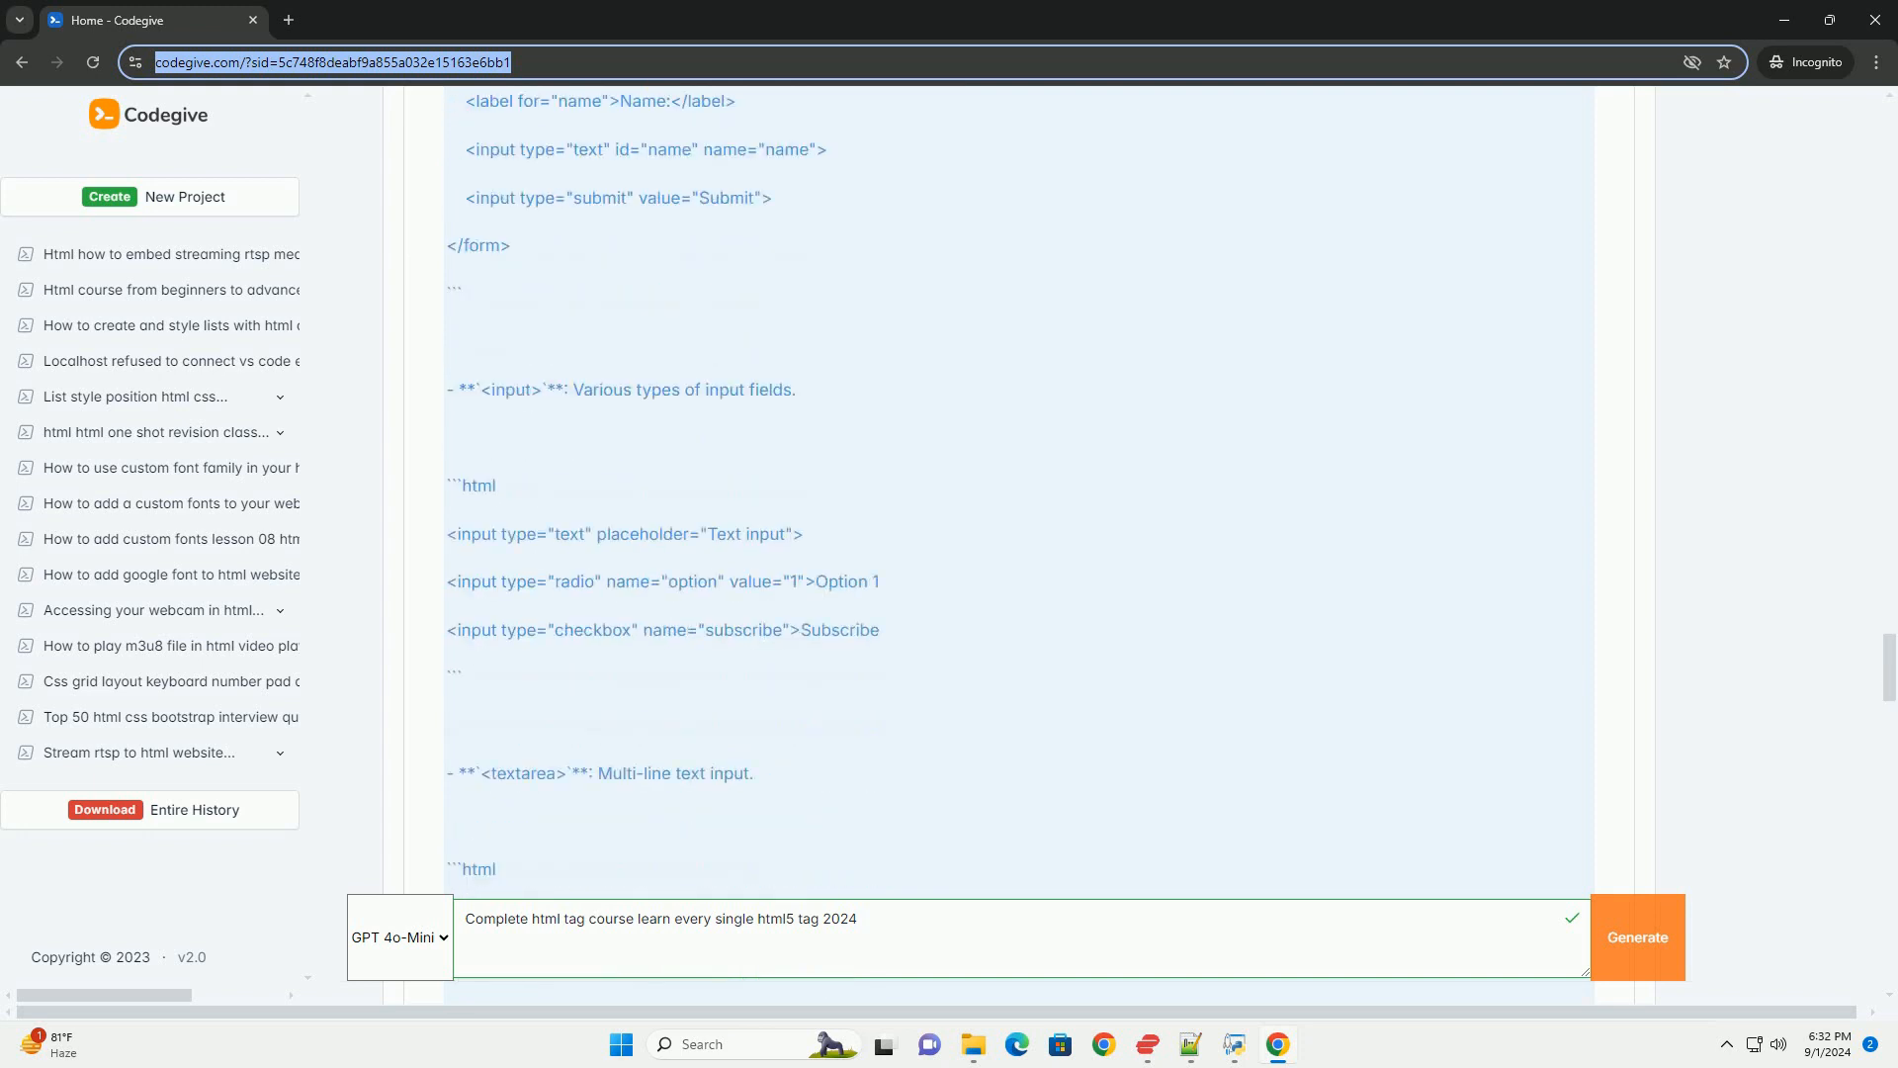
scroll("down", 3)
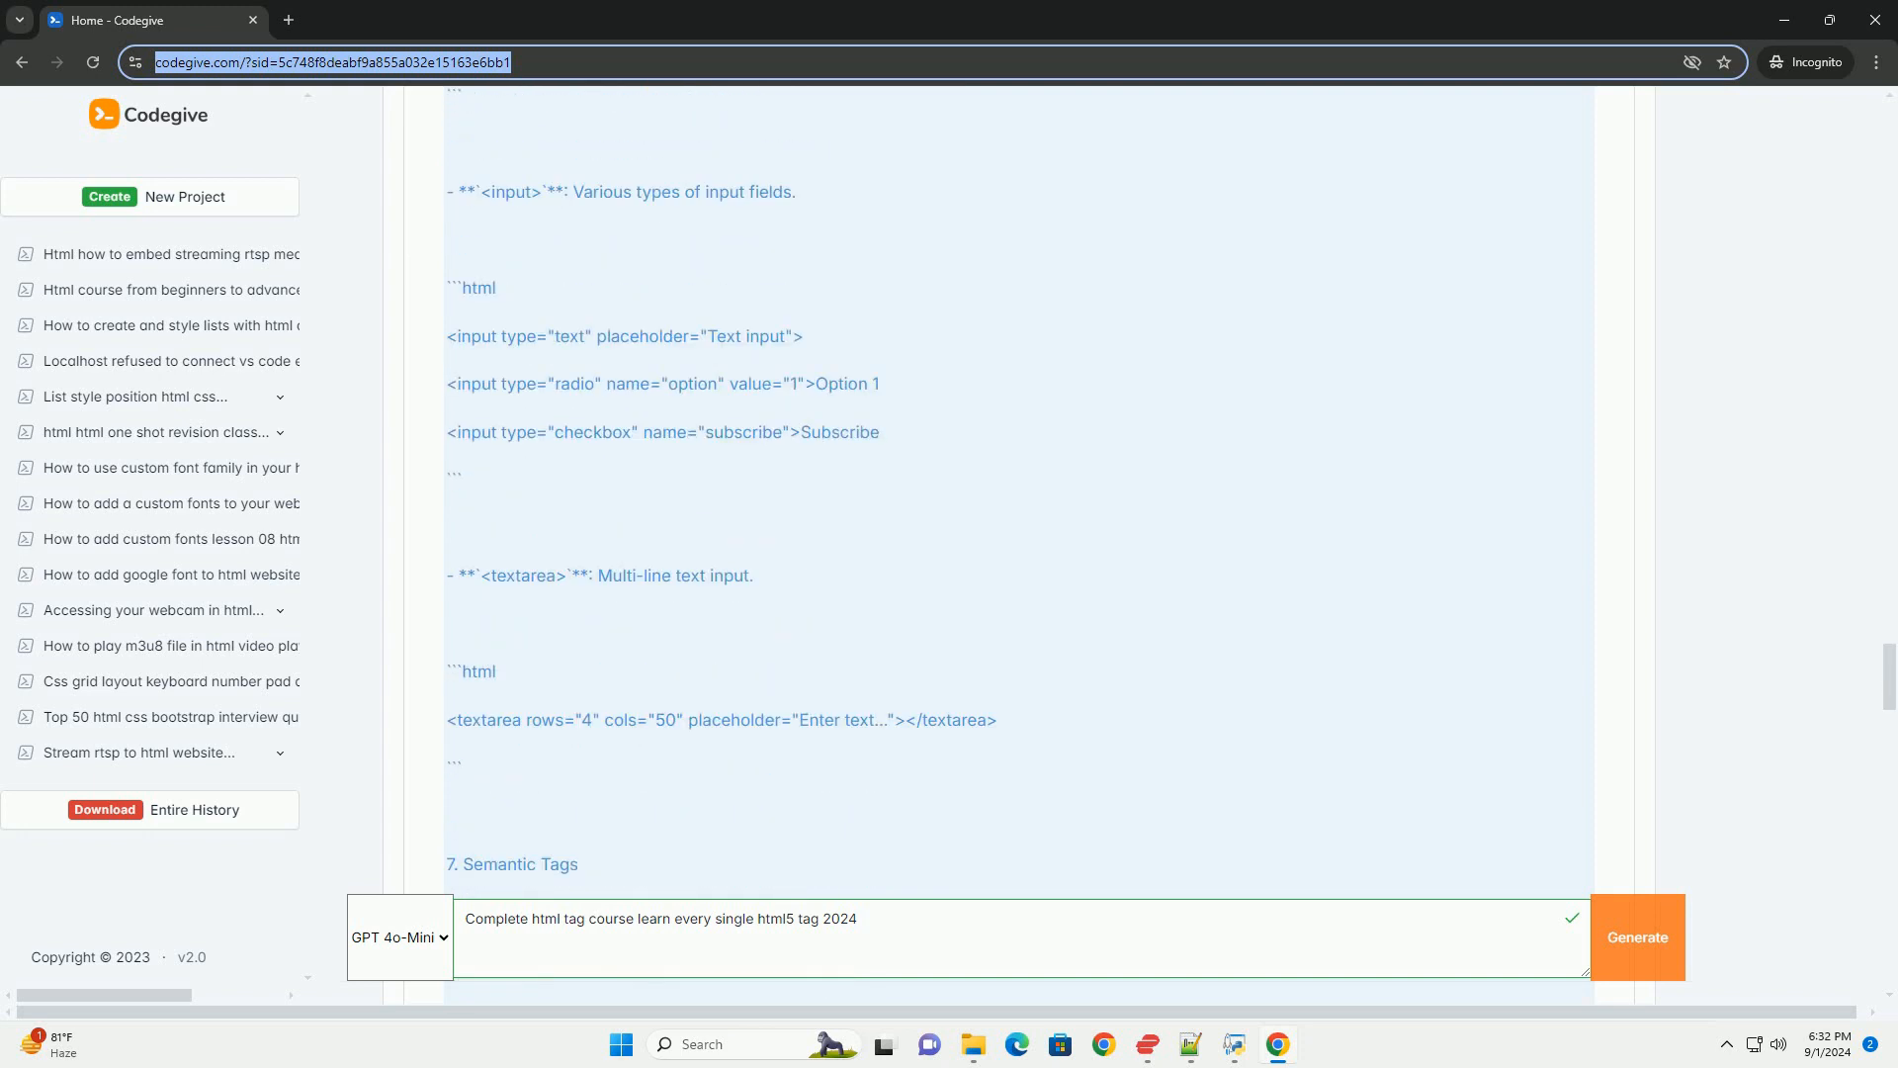